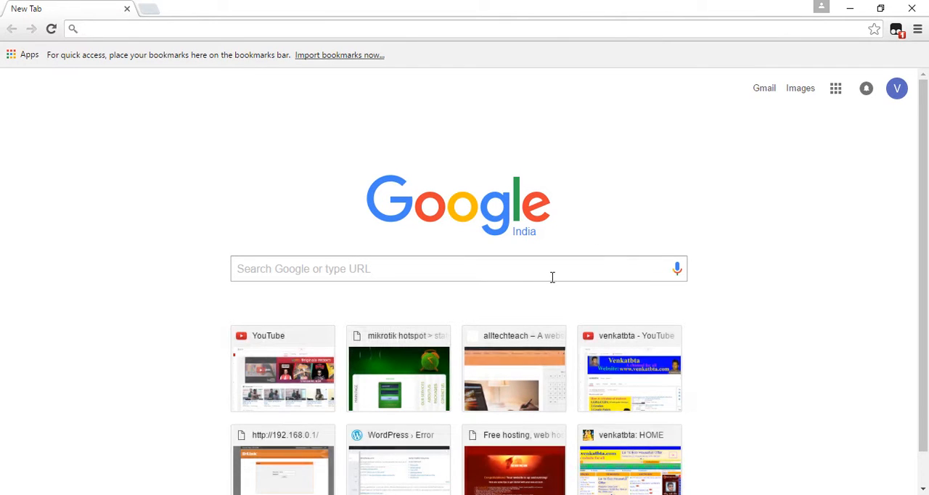
{"action": "mouse_move", "coordinate": [553, 270]}
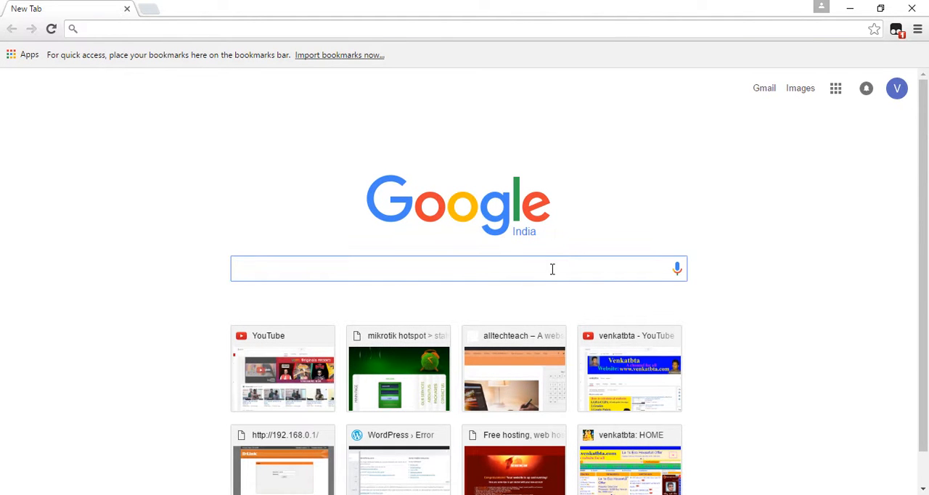
- Search Google for 'wordpress'
{"action": "type", "text": "wordpress"}
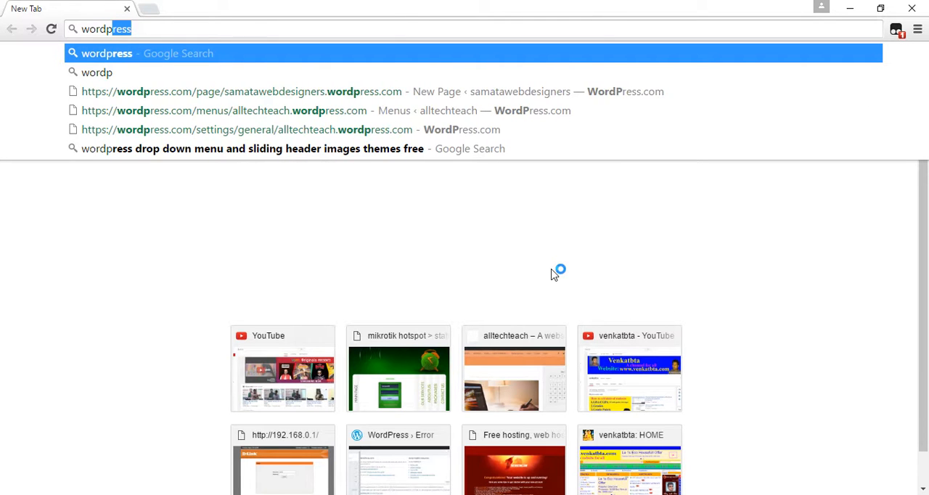
{"action": "key", "text": "End"}
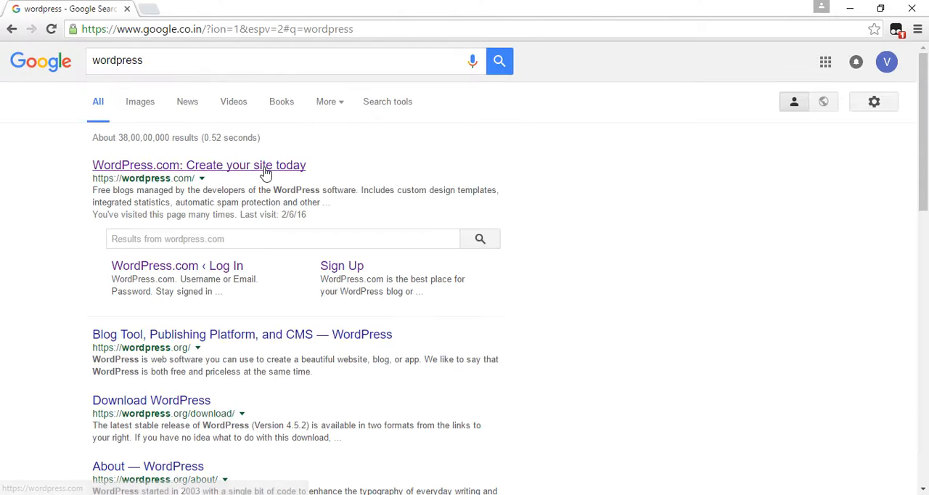
{"action": "mouse_move", "coordinate": [185, 174]}
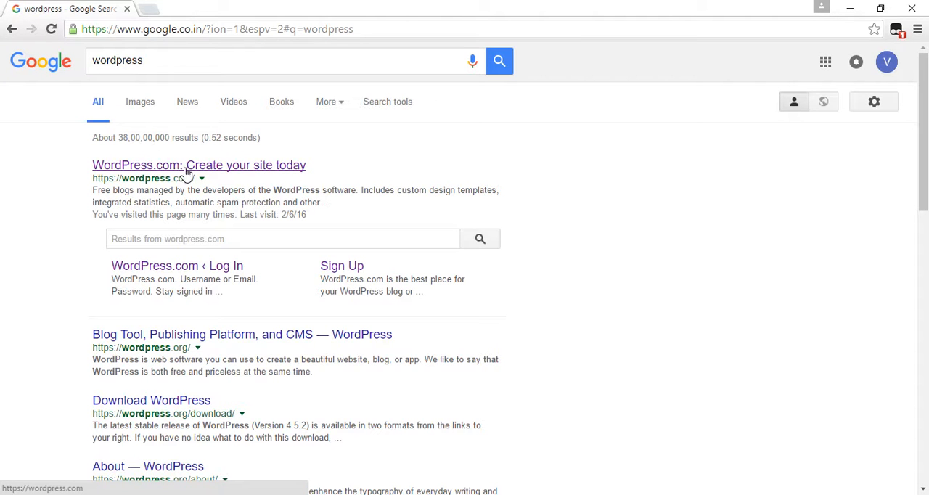
{"action": "mouse_move", "coordinate": [222, 178]}
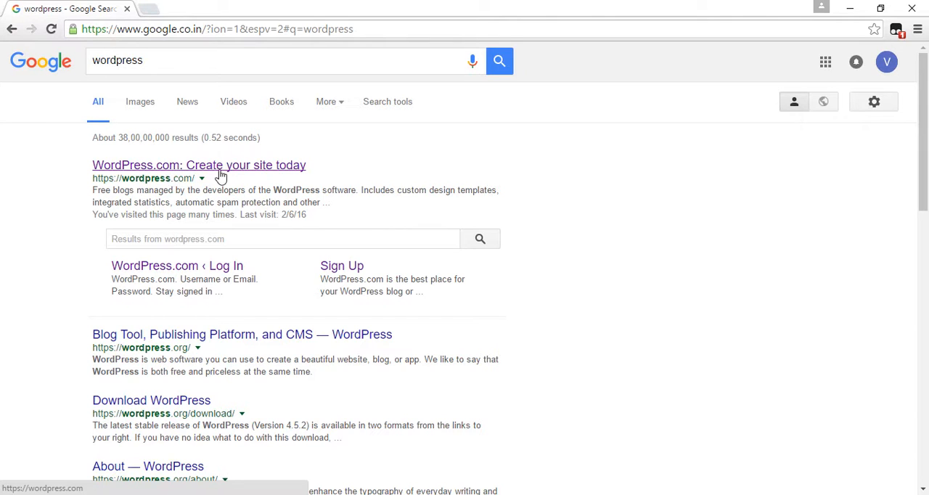
- Open the WordPress.com result and begin the Create Website flow at step 1
{"action": "left_click", "coordinate": [199, 164]}
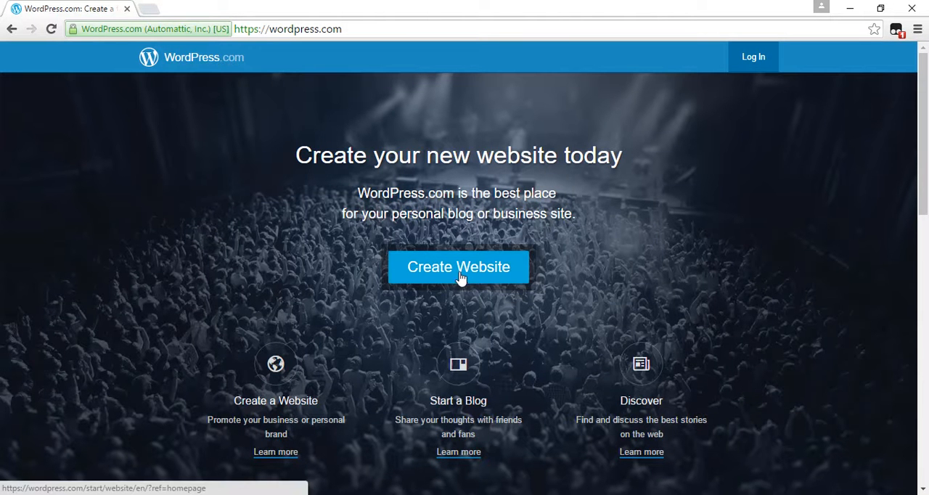
{"action": "left_click", "coordinate": [458, 266]}
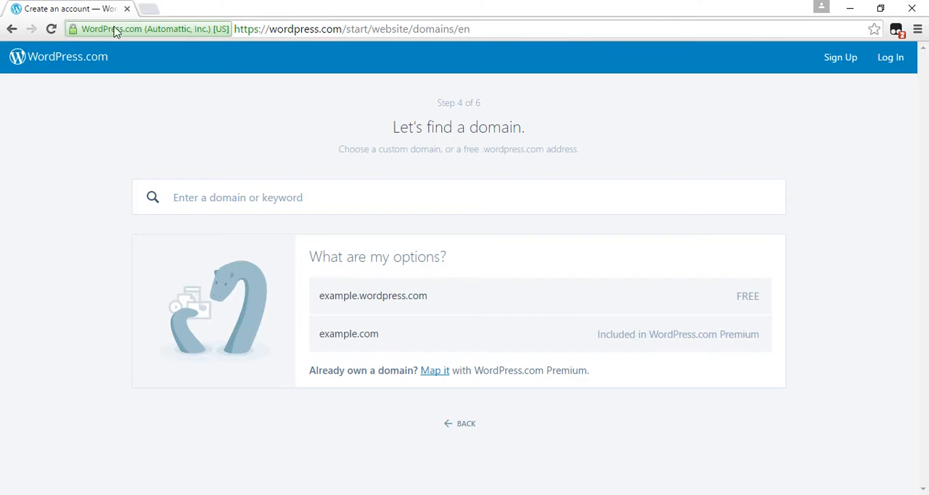
{"action": "left_click", "coordinate": [459, 424]}
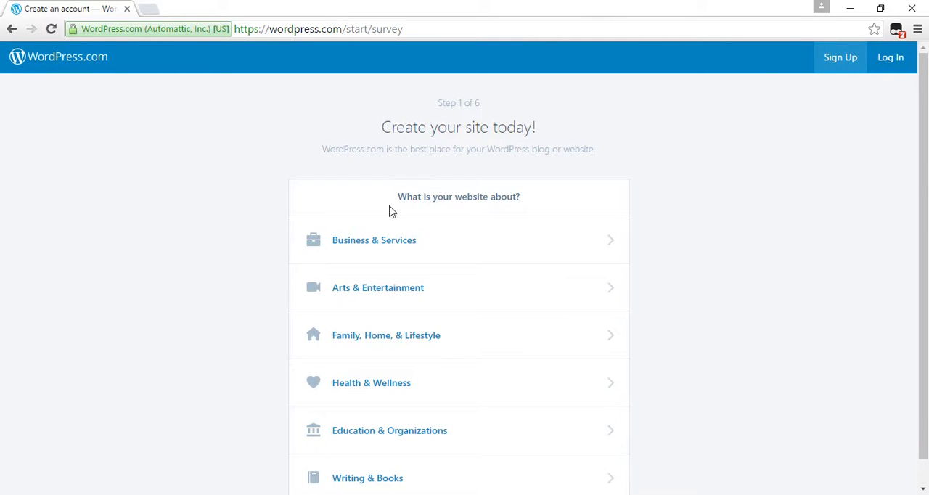
{"action": "mouse_move", "coordinate": [632, 140]}
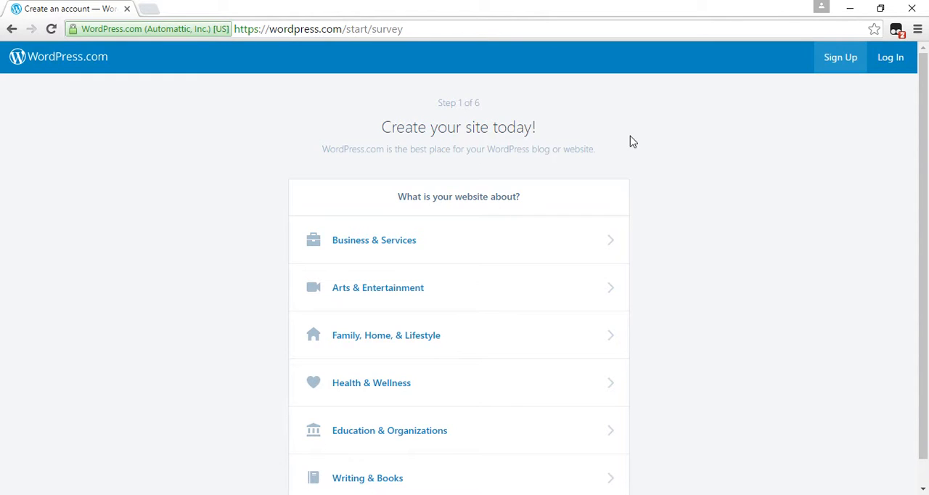
{"action": "mouse_move", "coordinate": [613, 251]}
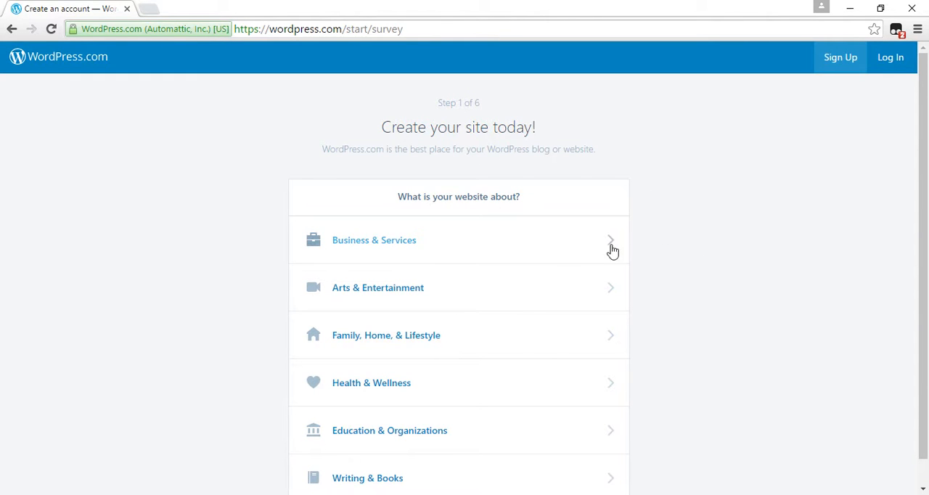
{"action": "mouse_move", "coordinate": [213, 358]}
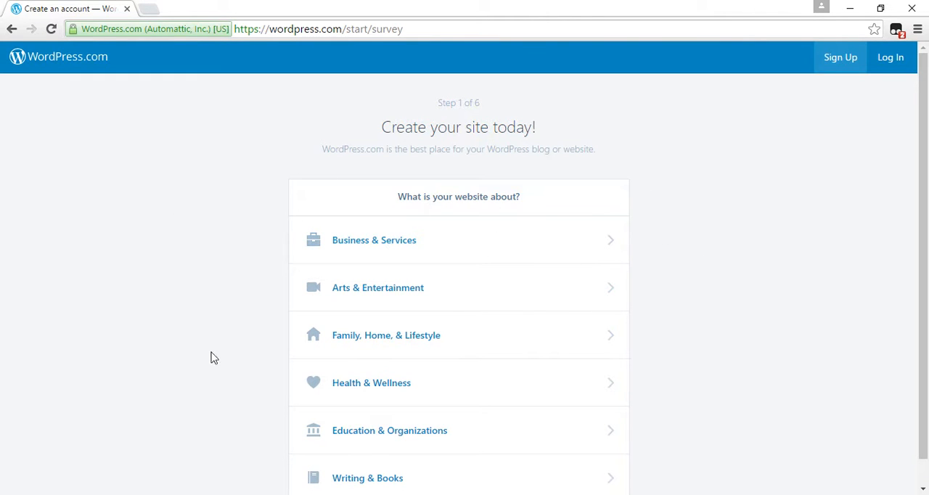
{"action": "mouse_move", "coordinate": [489, 317]}
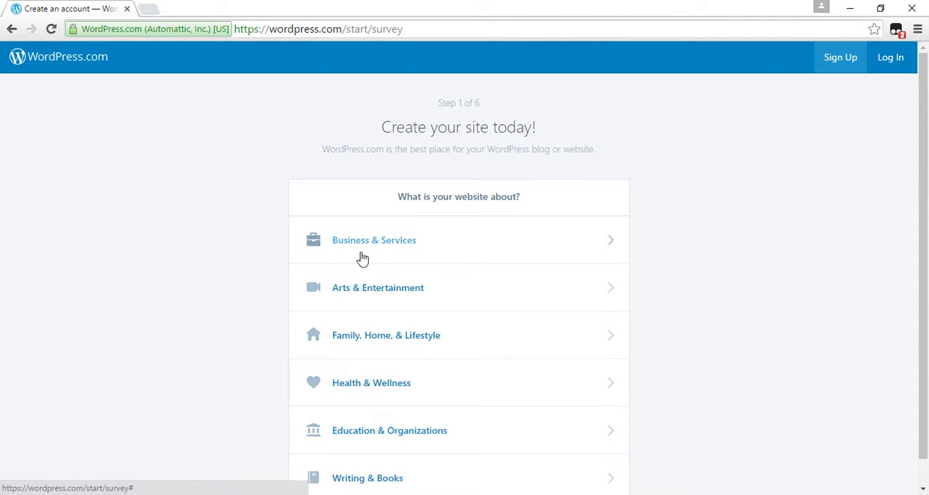
{"action": "mouse_move", "coordinate": [509, 210]}
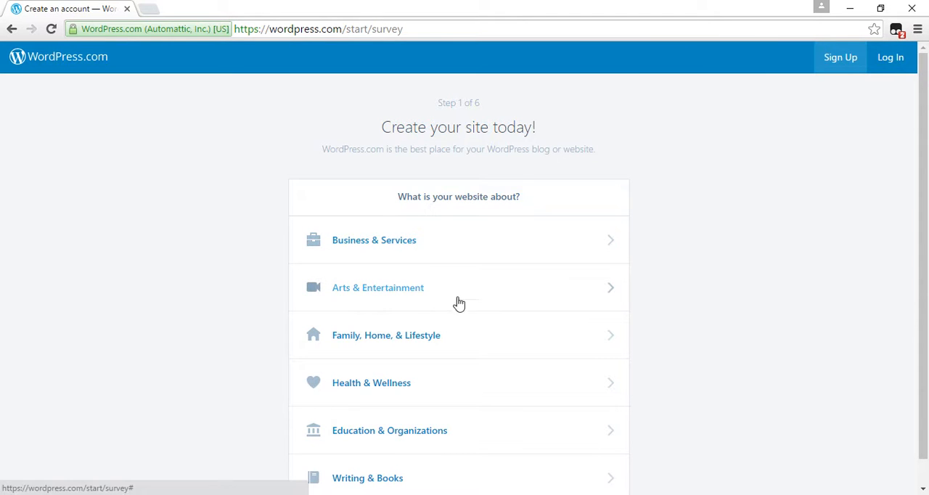
- Choose Education & Organizations as the site topic to reveal its subcategories
{"action": "scroll", "scroll_direction": "down", "scroll_amount": 3}
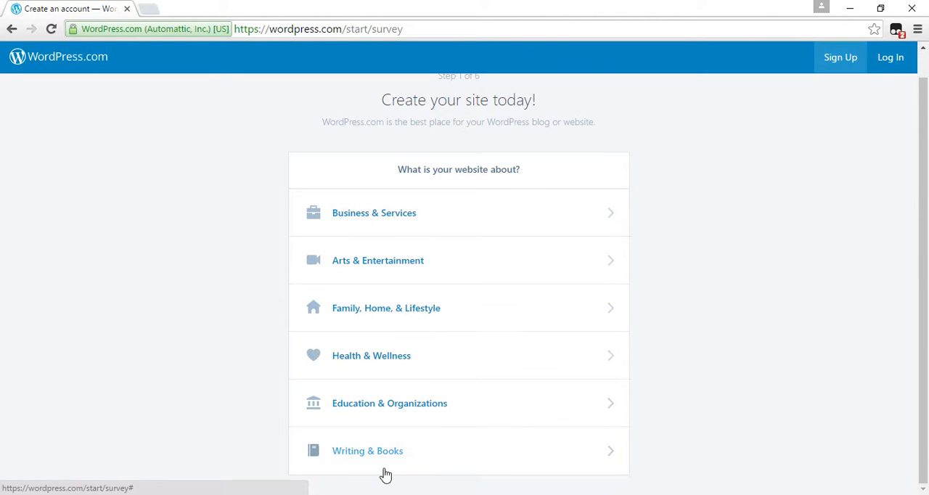
{"action": "mouse_move", "coordinate": [545, 422]}
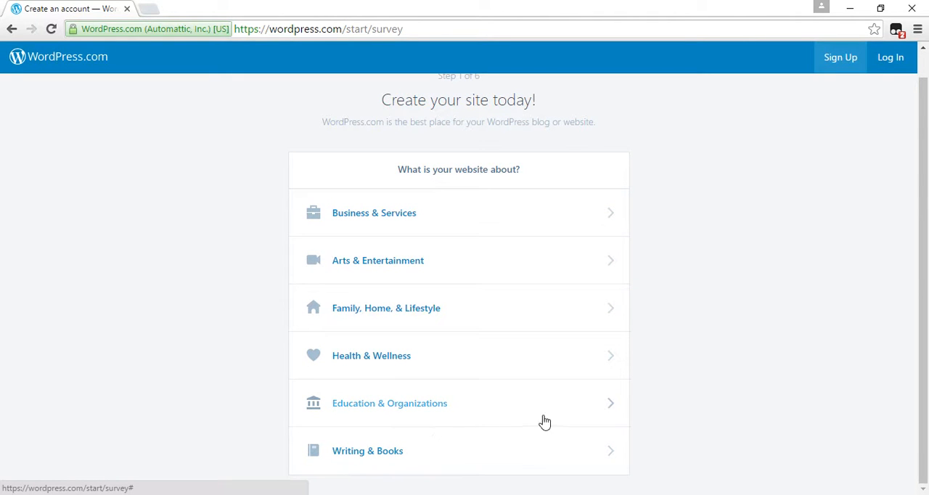
{"action": "mouse_move", "coordinate": [403, 427]}
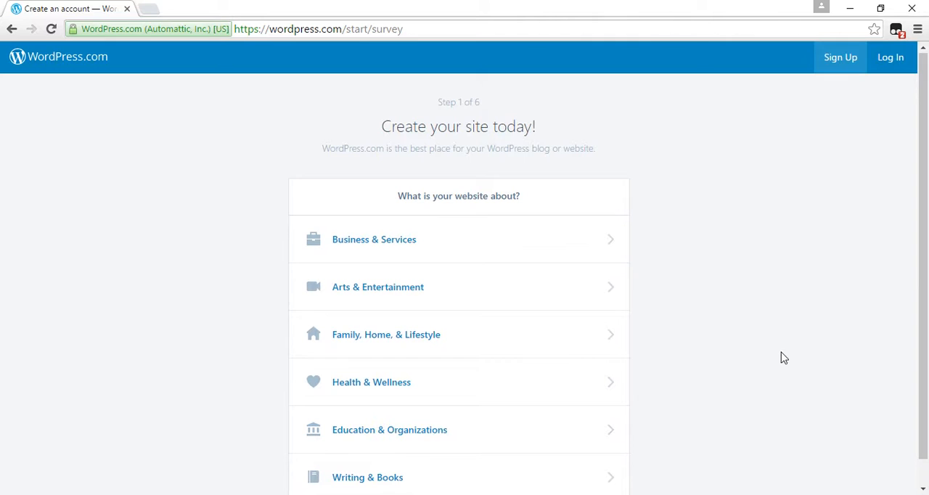
{"action": "mouse_move", "coordinate": [712, 316]}
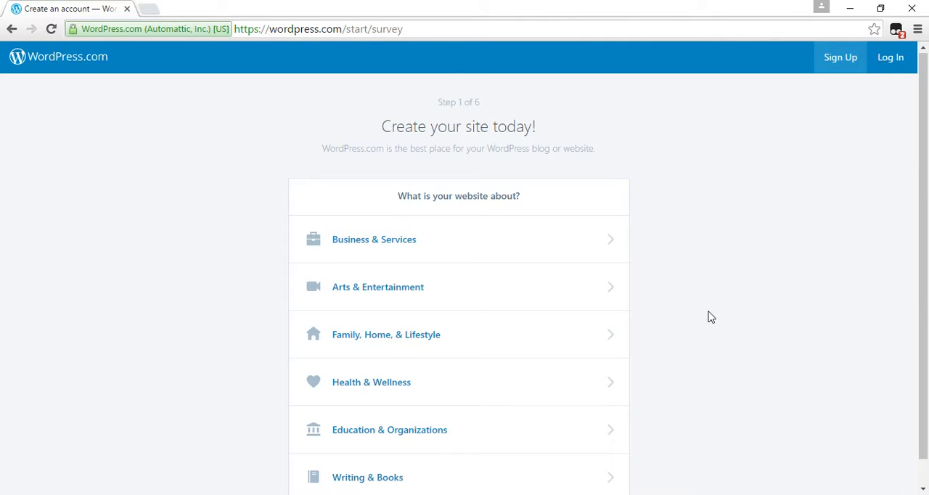
{"action": "scroll", "scroll_direction": "down", "scroll_amount": 3}
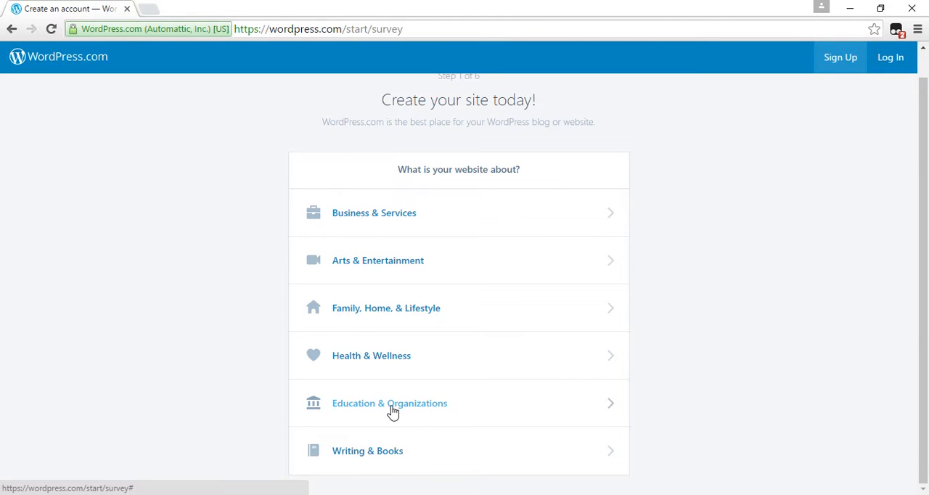
{"action": "mouse_move", "coordinate": [389, 412]}
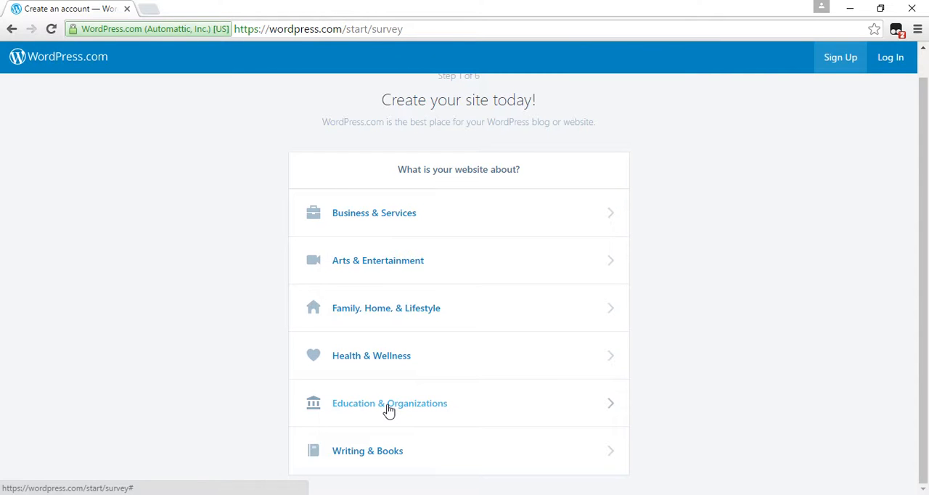
{"action": "left_click", "coordinate": [389, 403]}
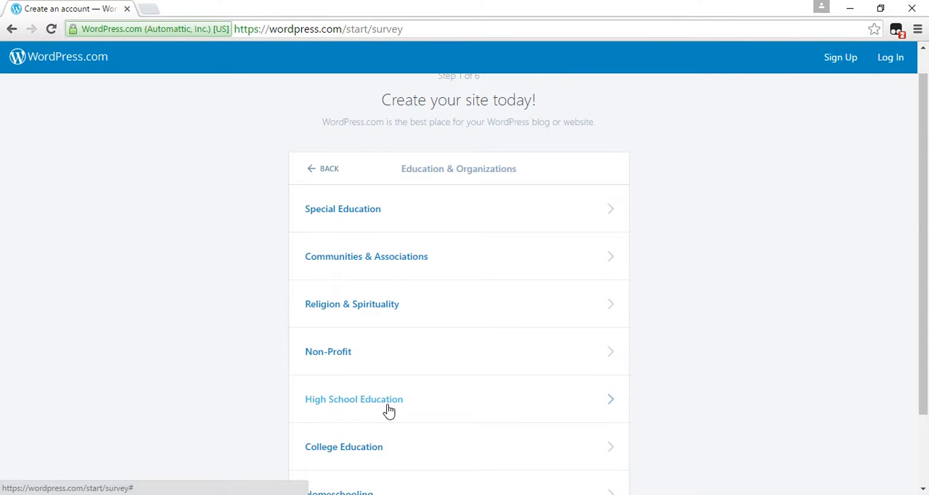
{"action": "scroll", "scroll_direction": "up", "scroll_amount": 3}
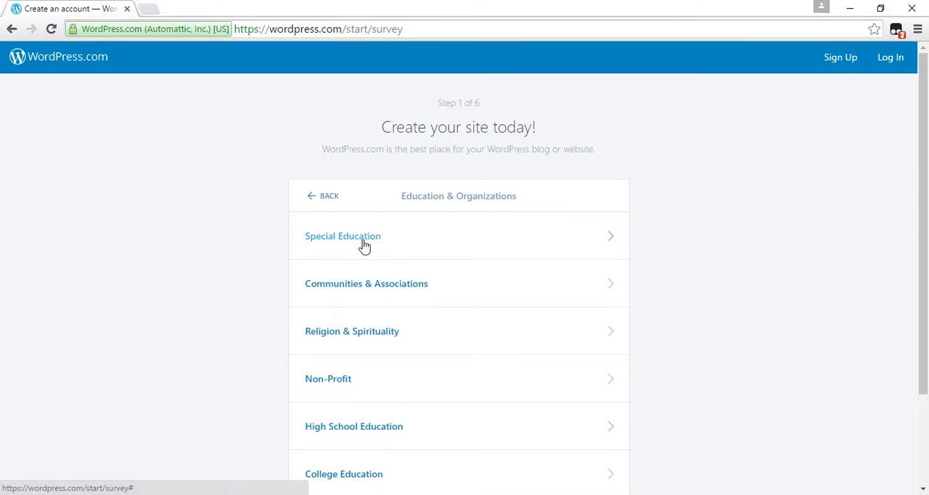
{"action": "mouse_move", "coordinate": [309, 270]}
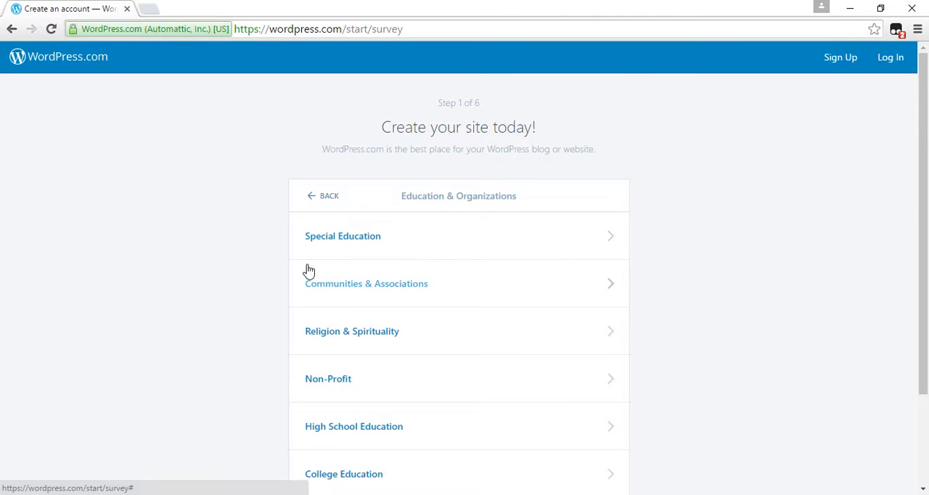
{"action": "mouse_move", "coordinate": [408, 442]}
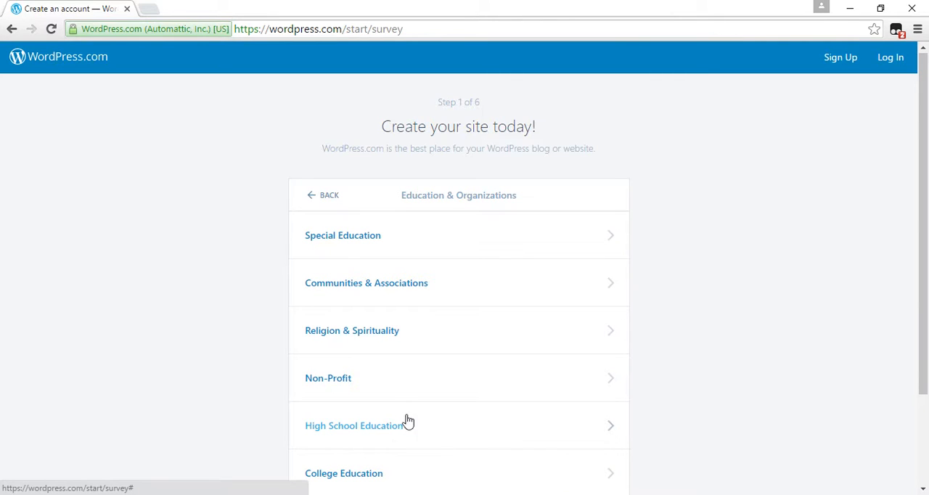
{"action": "mouse_move", "coordinate": [398, 244]}
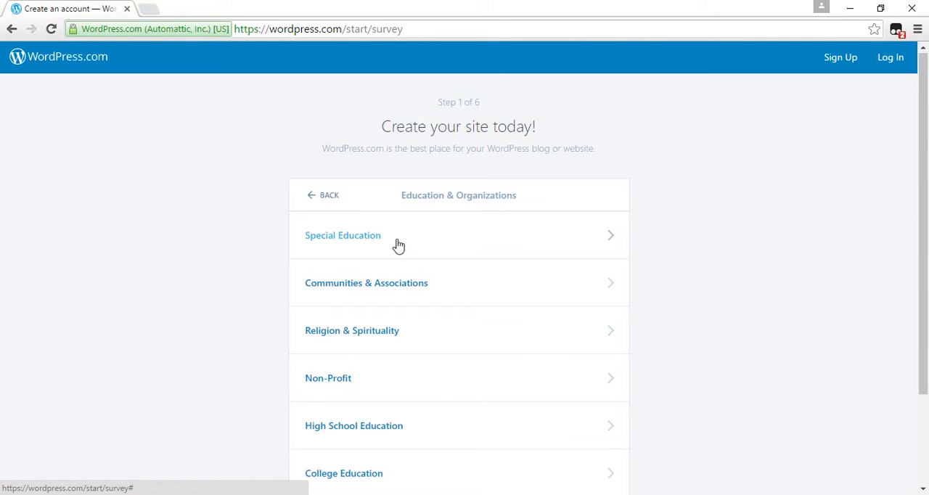
{"action": "mouse_move", "coordinate": [391, 316]}
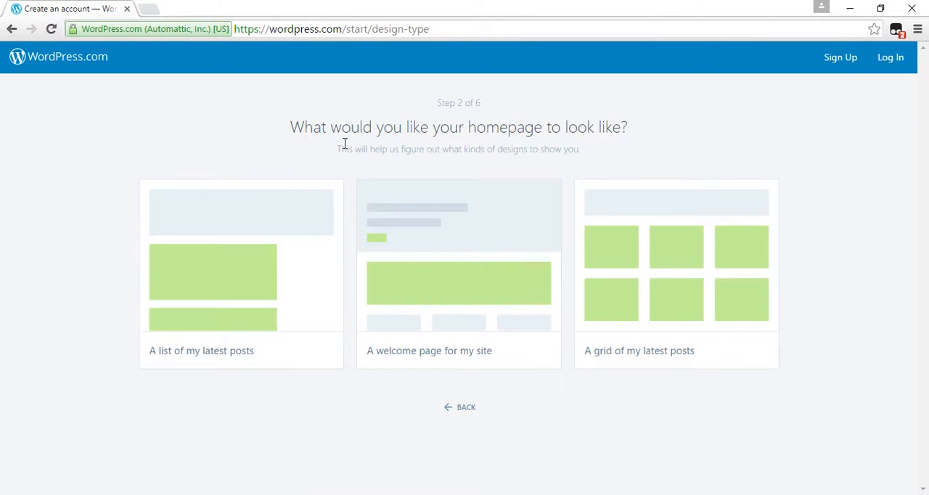
{"action": "mouse_move", "coordinate": [499, 148]}
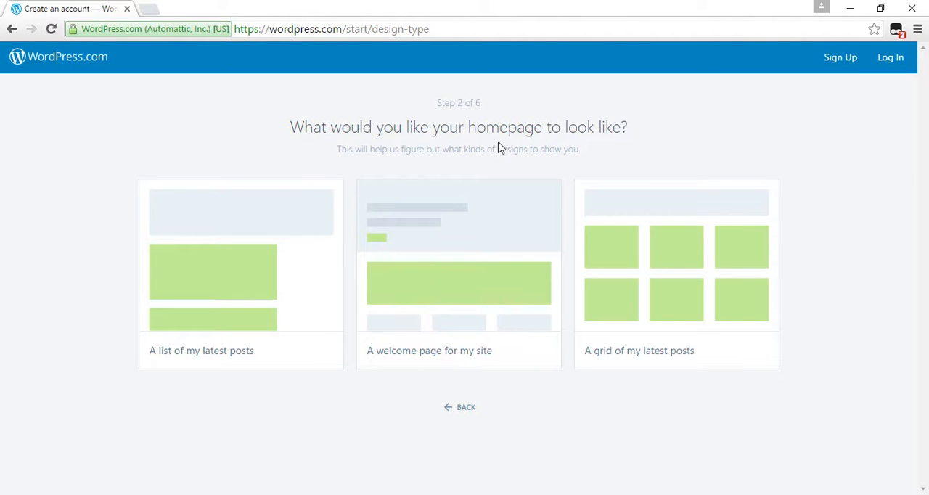
{"action": "mouse_move", "coordinate": [147, 354]}
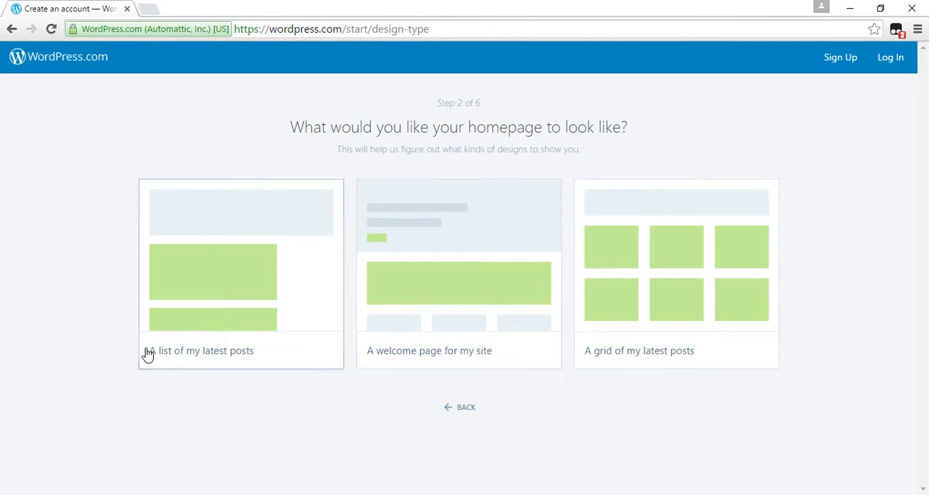
{"action": "mouse_move", "coordinate": [273, 365]}
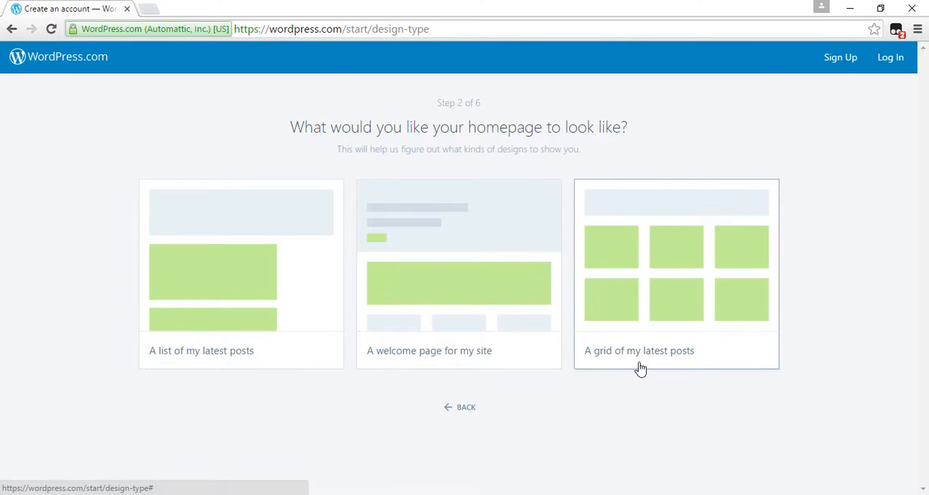
{"action": "mouse_move", "coordinate": [771, 359]}
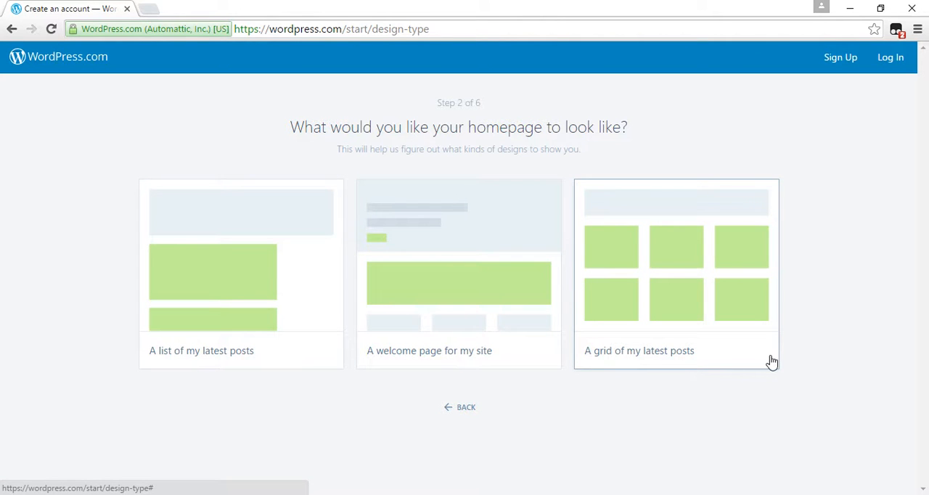
{"action": "mouse_move", "coordinate": [553, 302]}
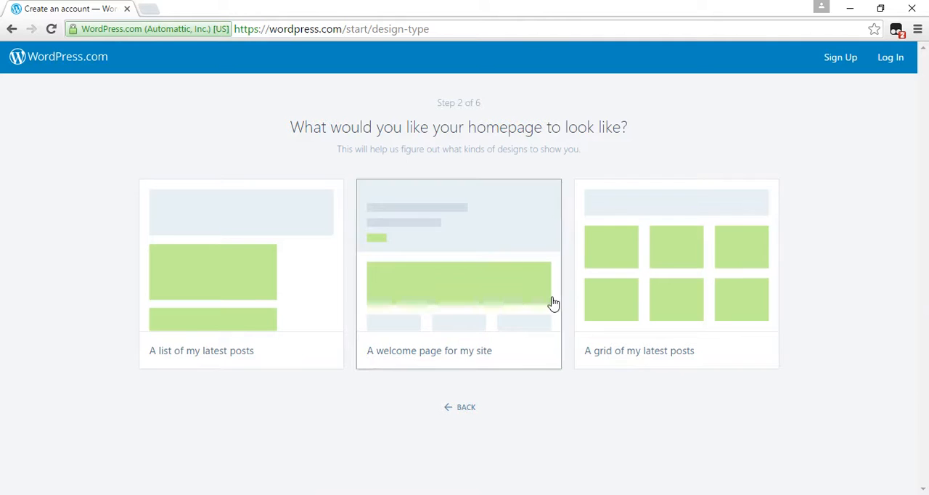
{"action": "mouse_move", "coordinate": [290, 305]}
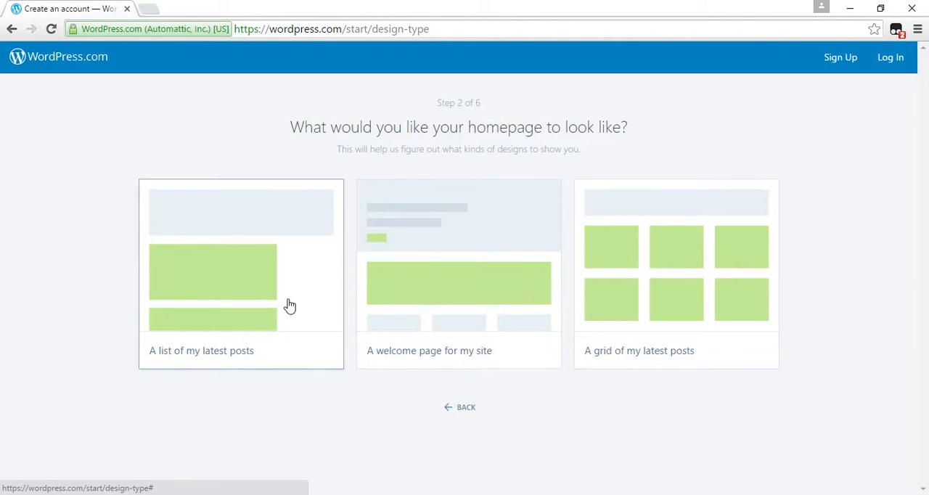
{"action": "mouse_move", "coordinate": [239, 293]}
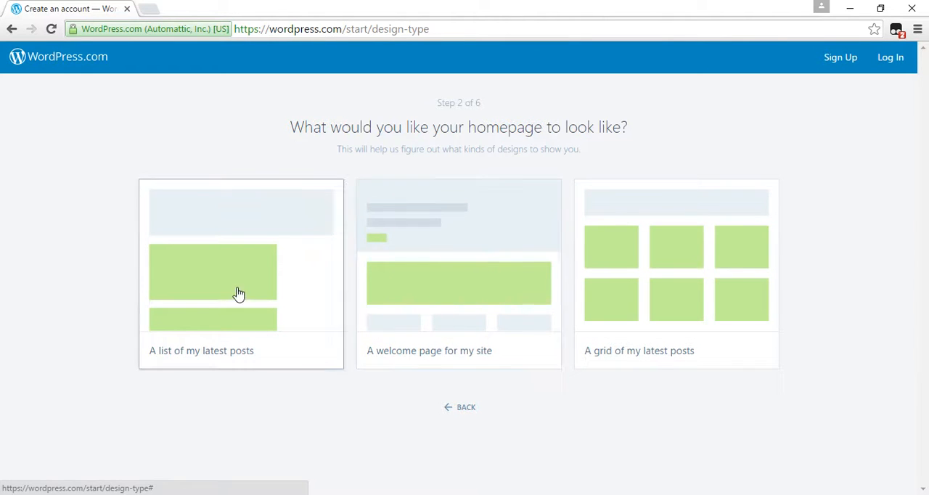
{"action": "mouse_move", "coordinate": [247, 308]}
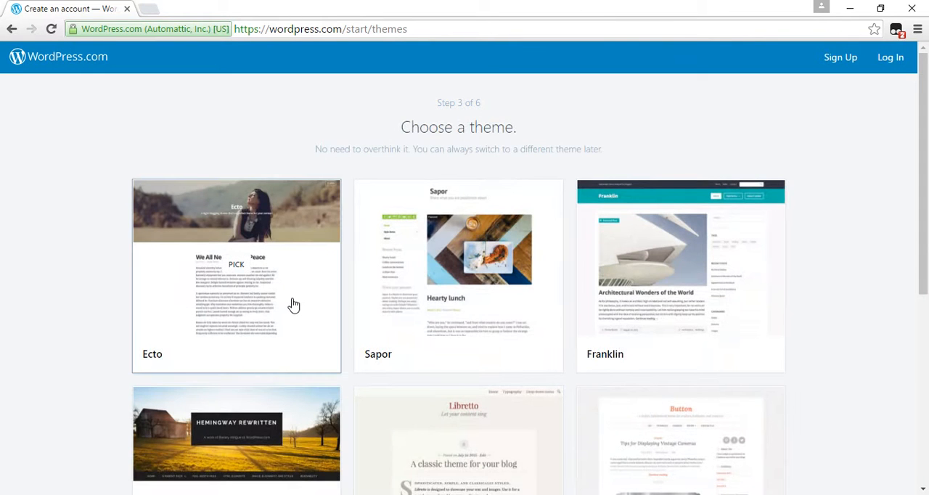
{"action": "mouse_move", "coordinate": [403, 180]}
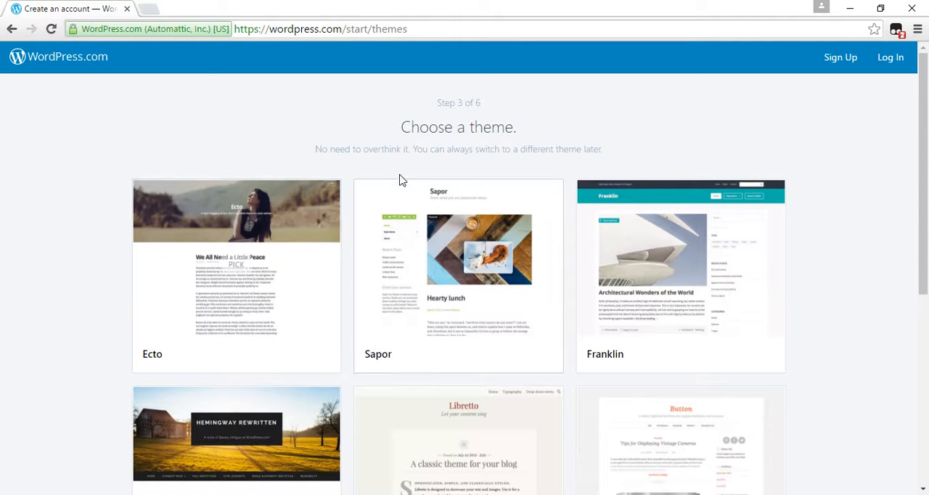
{"action": "mouse_move", "coordinate": [463, 162]}
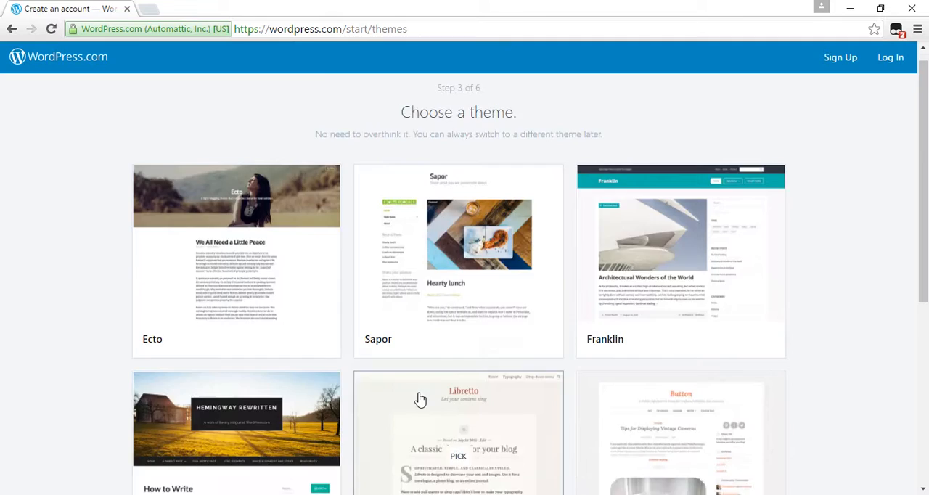
- Browse the theme gallery and select the Hemingway Rewritten theme
{"action": "scroll", "scroll_direction": "down", "scroll_amount": 3}
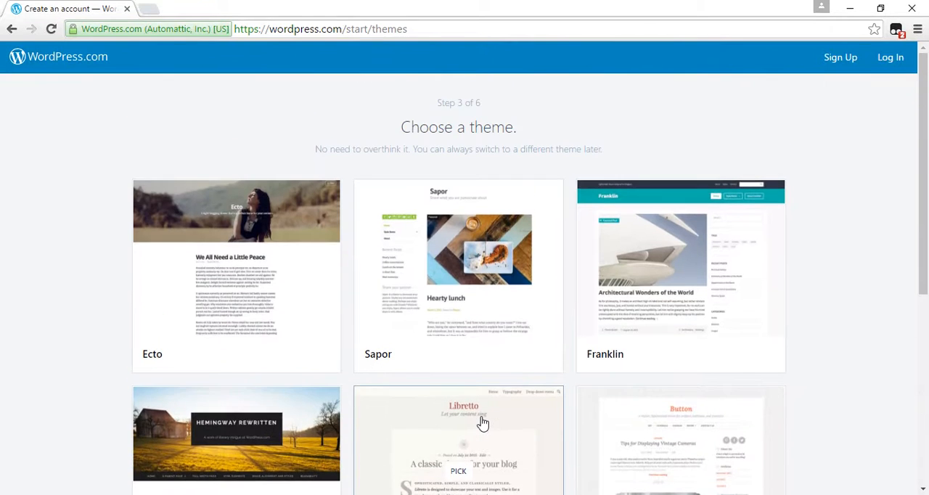
{"action": "scroll", "scroll_direction": "down", "scroll_amount": 3}
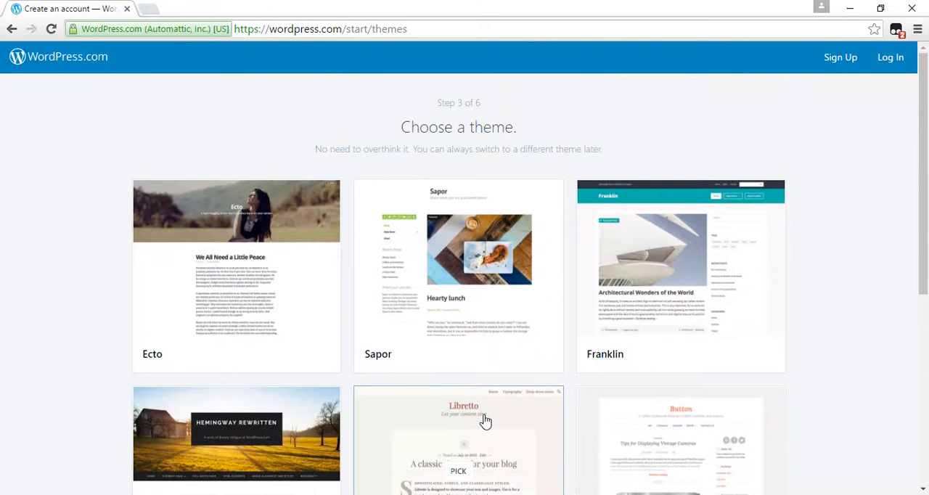
{"action": "scroll", "scroll_direction": "down", "scroll_amount": 3}
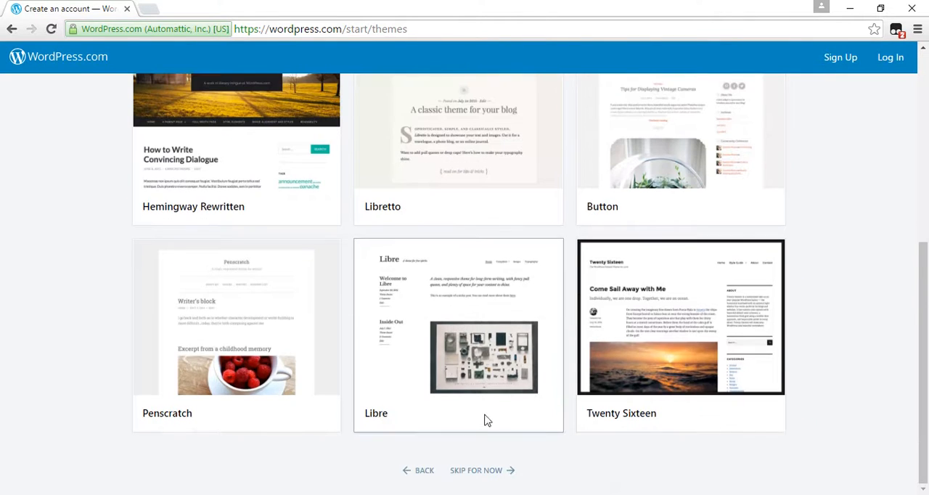
{"action": "scroll", "scroll_direction": "up", "scroll_amount": 3}
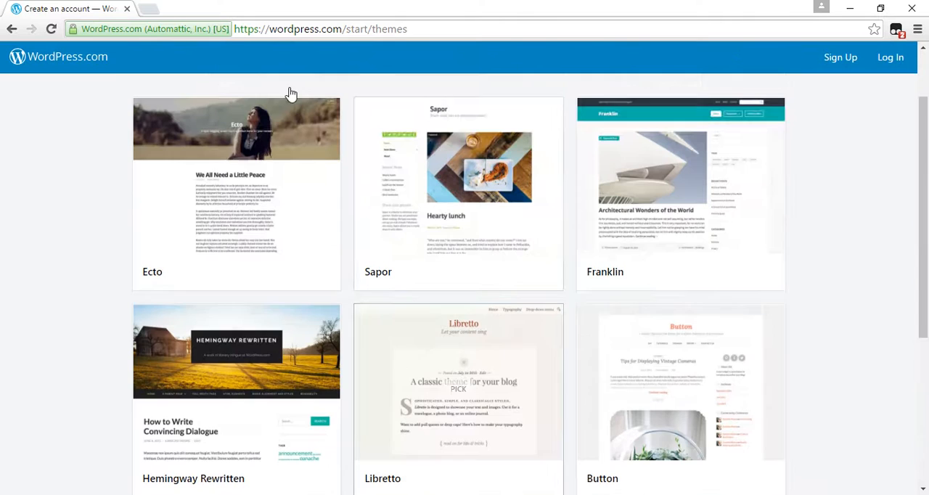
{"action": "scroll", "scroll_direction": "down", "scroll_amount": 3}
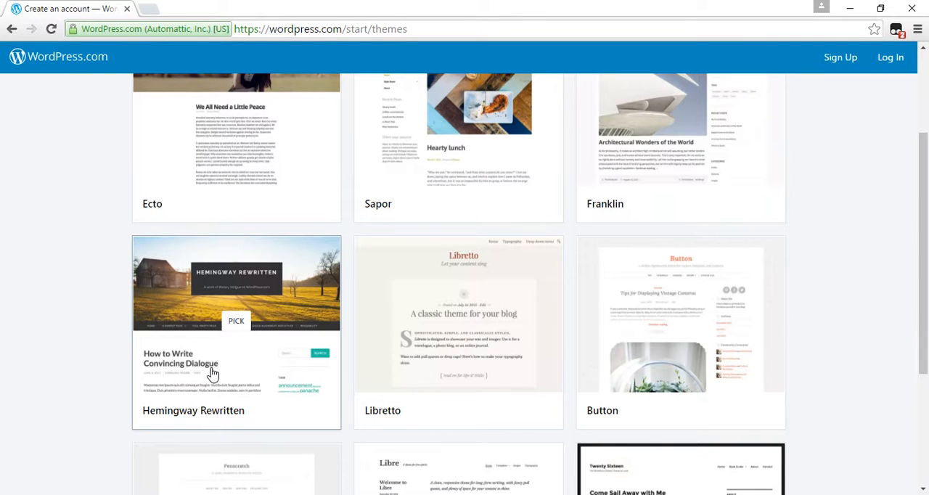
{"action": "left_click", "coordinate": [236, 320]}
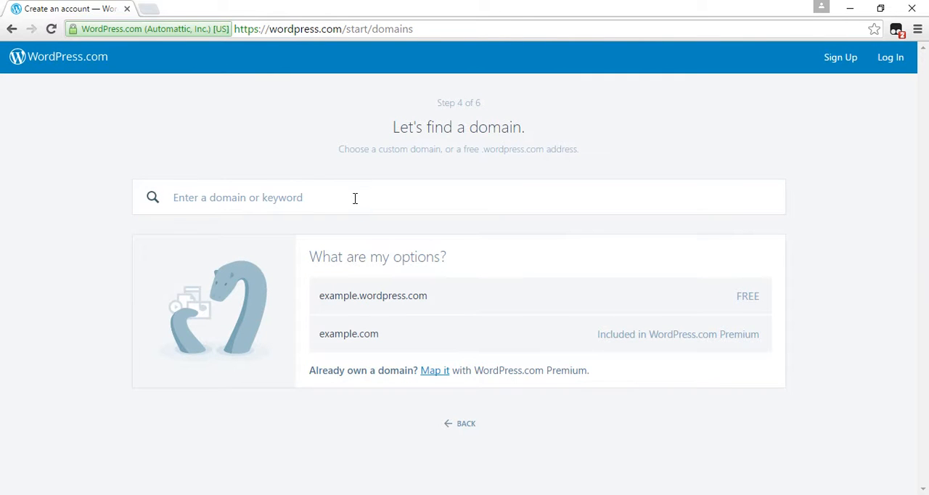
{"action": "mouse_move", "coordinate": [469, 276]}
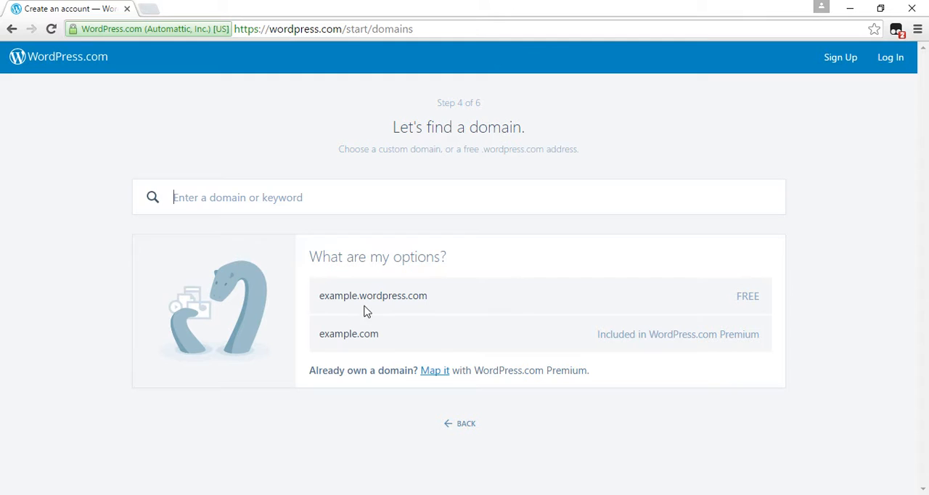
- Search for 'alltechteachu' and select the free alltechteachu.wordpress.com address
{"action": "left_click", "coordinate": [247, 196]}
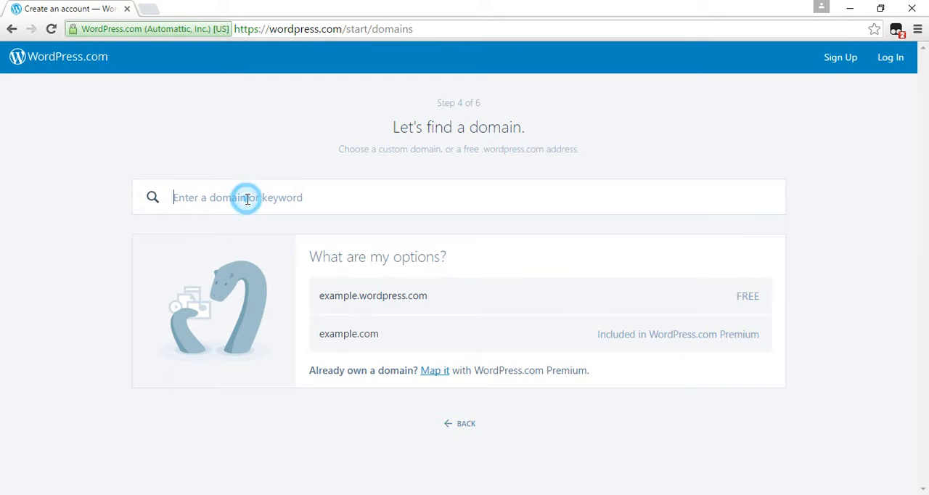
{"action": "type", "text": "a"}
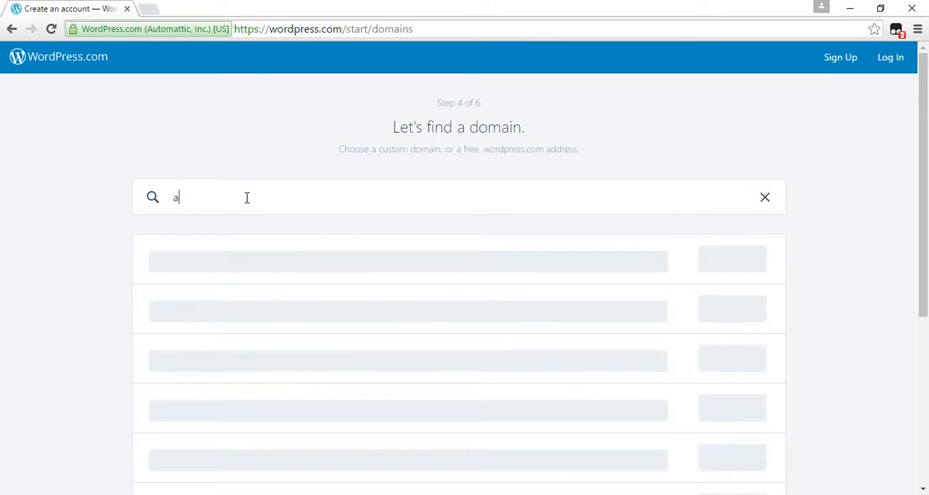
{"action": "type", "text": "lltechteac"}
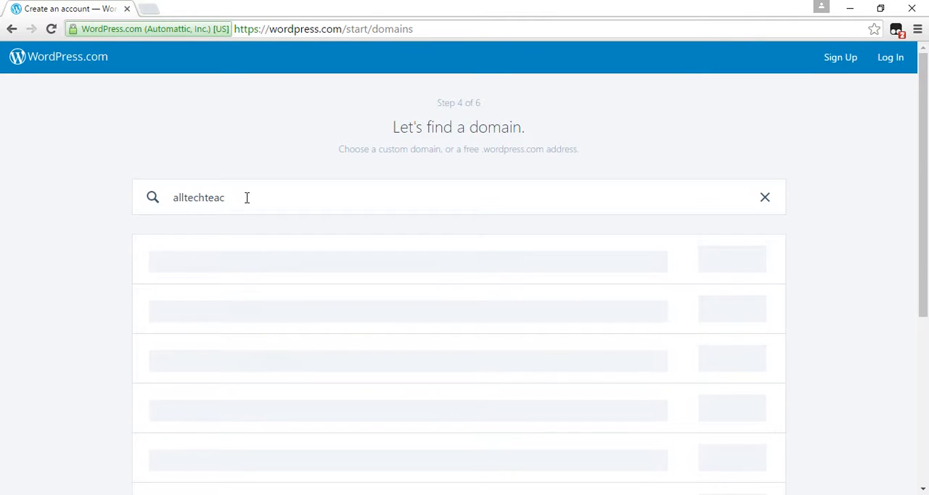
{"action": "type", "text": "hu"}
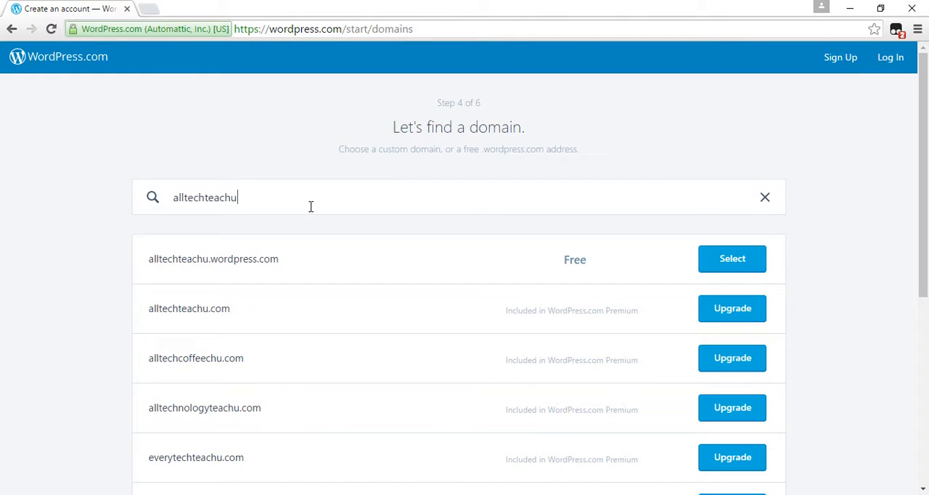
{"action": "mouse_move", "coordinate": [324, 204]}
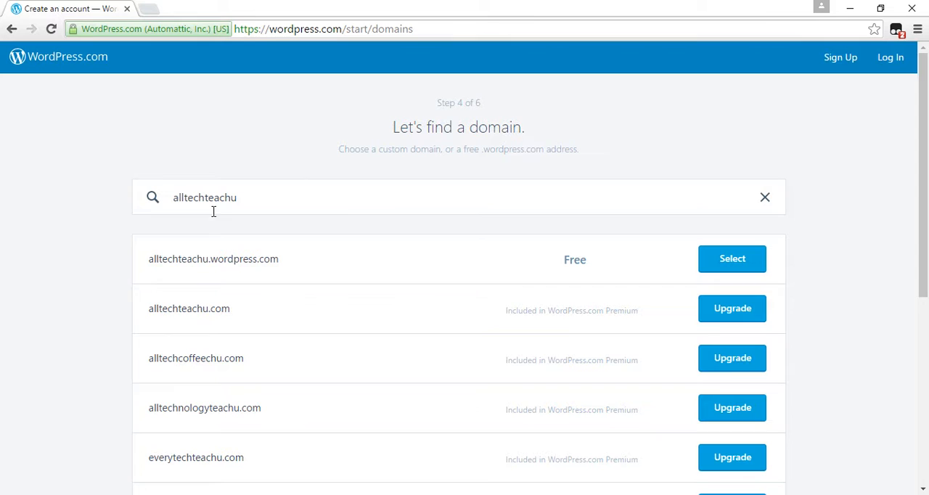
{"action": "mouse_move", "coordinate": [264, 212]}
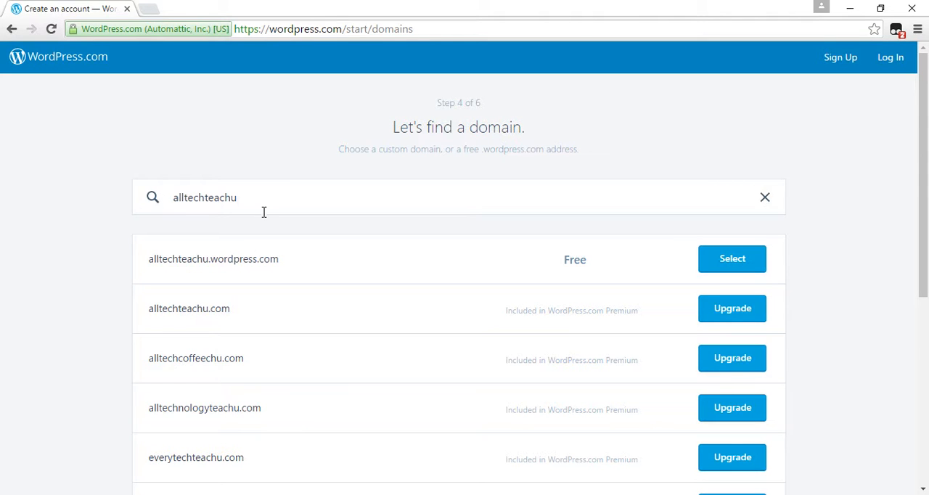
{"action": "mouse_move", "coordinate": [211, 256]}
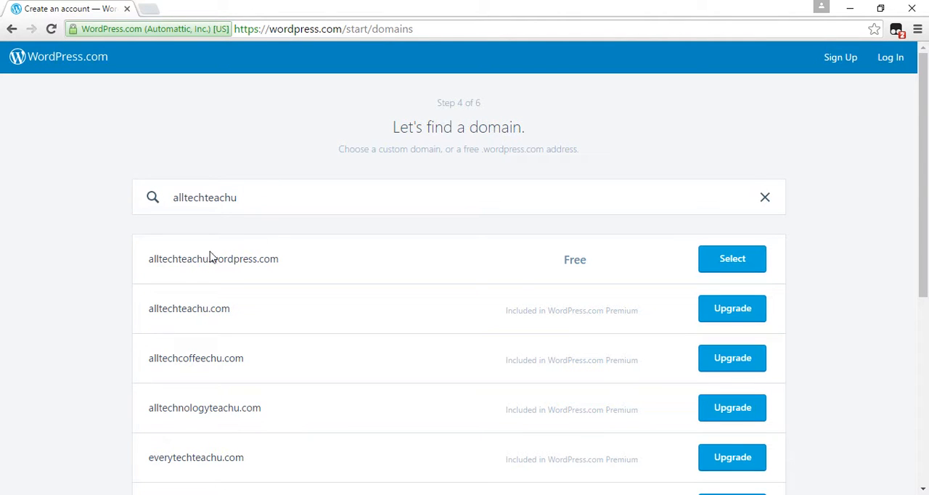
{"action": "mouse_move", "coordinate": [595, 275]}
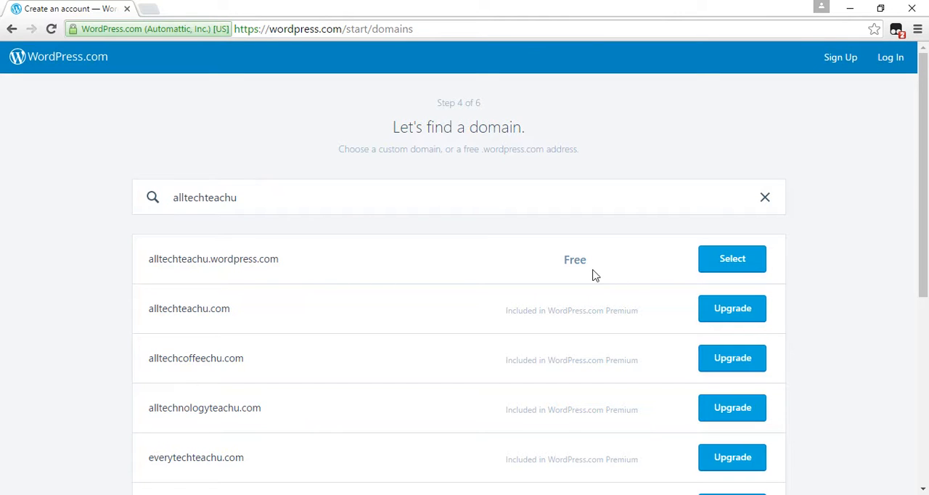
{"action": "mouse_move", "coordinate": [654, 266]}
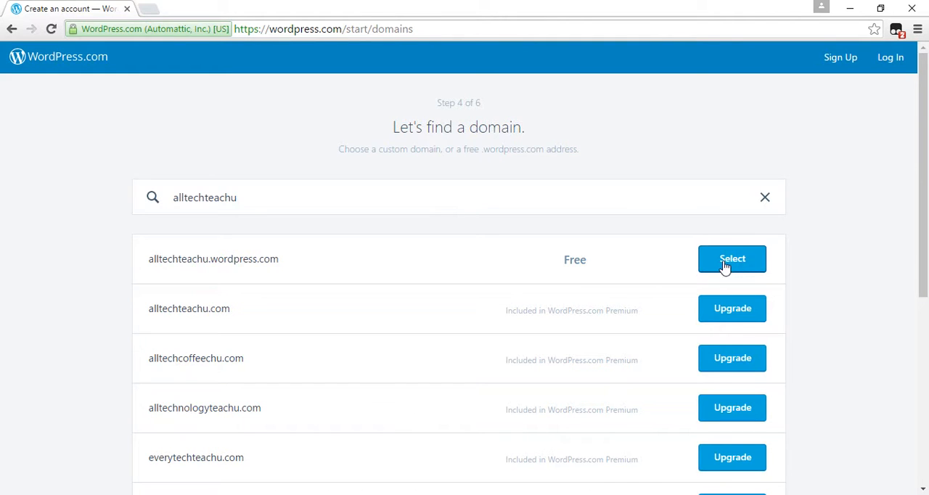
{"action": "left_click", "coordinate": [731, 259]}
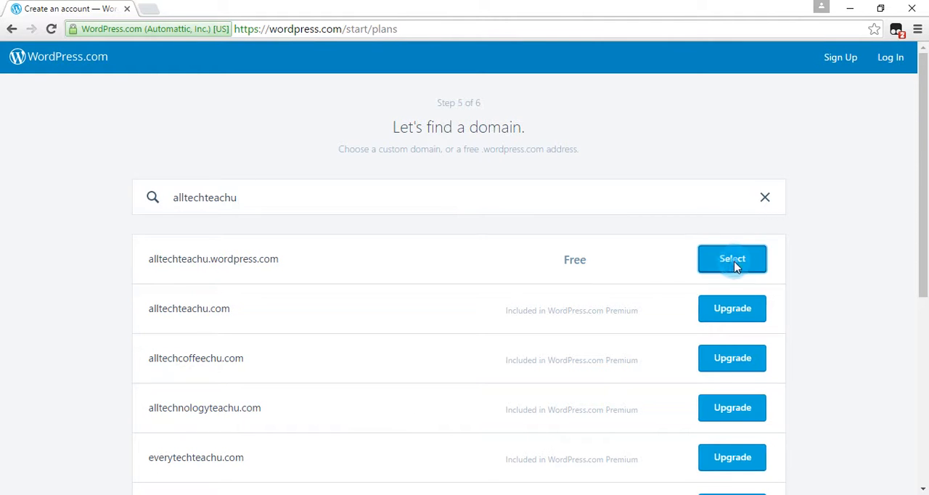
- Choose the Free plan over Premium and Business
{"action": "left_click", "coordinate": [732, 258]}
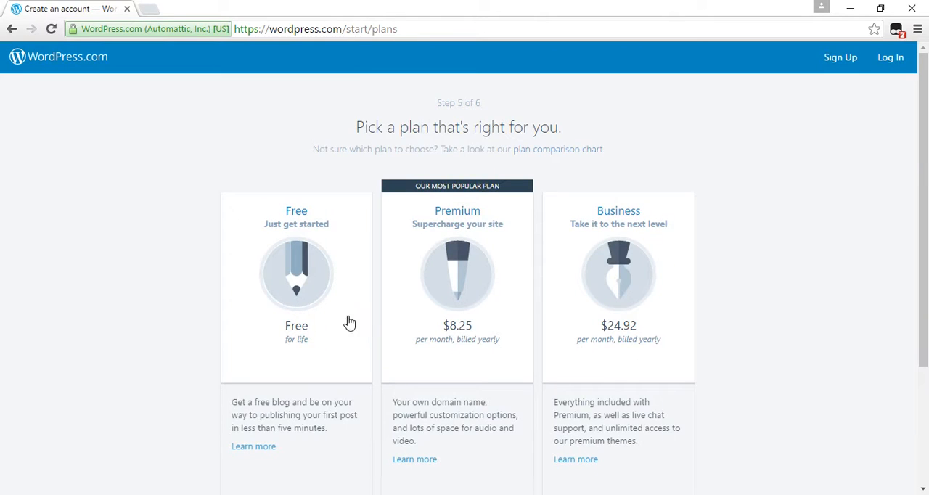
{"action": "mouse_move", "coordinate": [319, 330]}
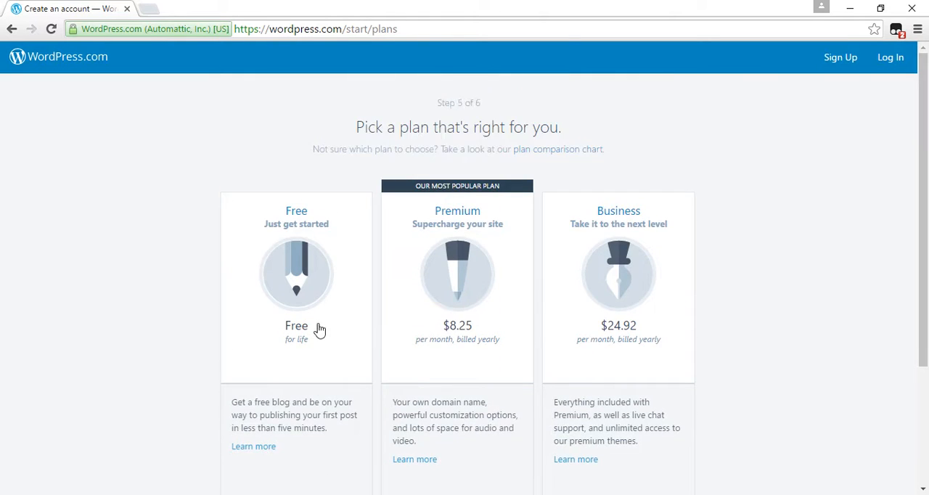
{"action": "mouse_move", "coordinate": [306, 342]}
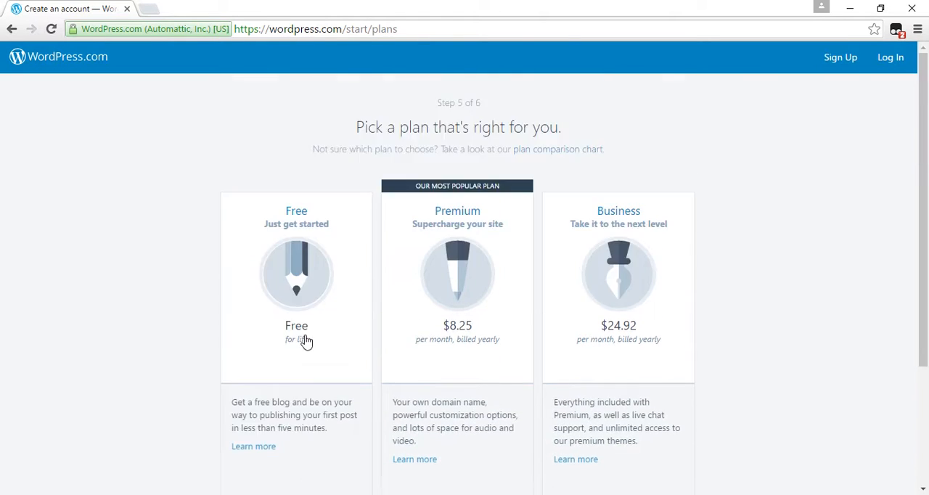
{"action": "mouse_move", "coordinate": [308, 371]}
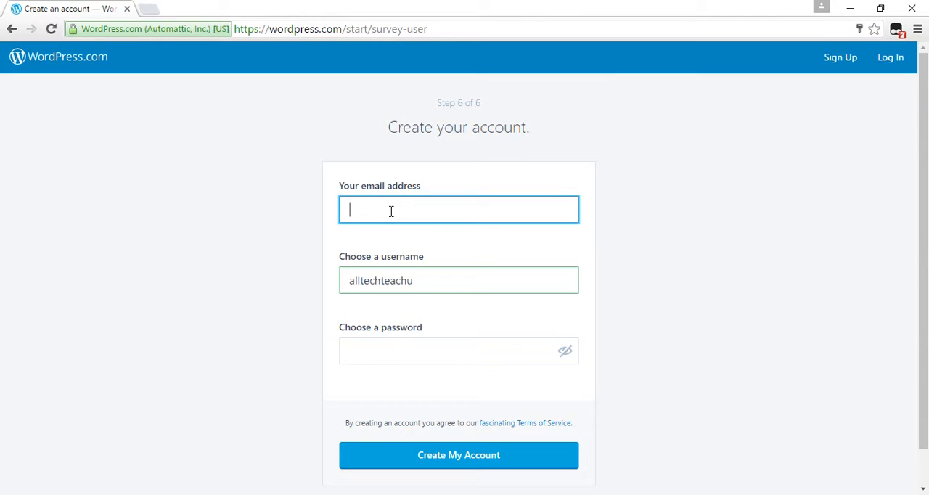
- Enter the account email and a password on the create-account form
{"action": "left_click", "coordinate": [458, 210]}
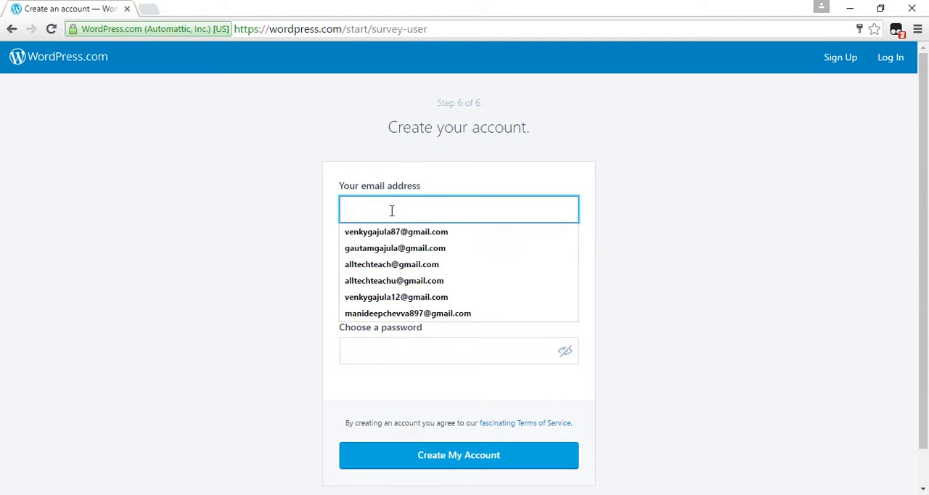
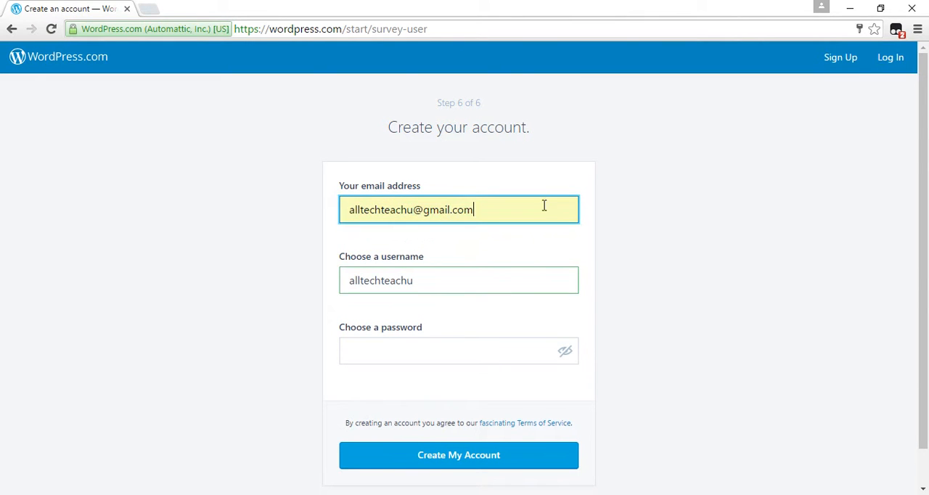
{"action": "left_click", "coordinate": [469, 352]}
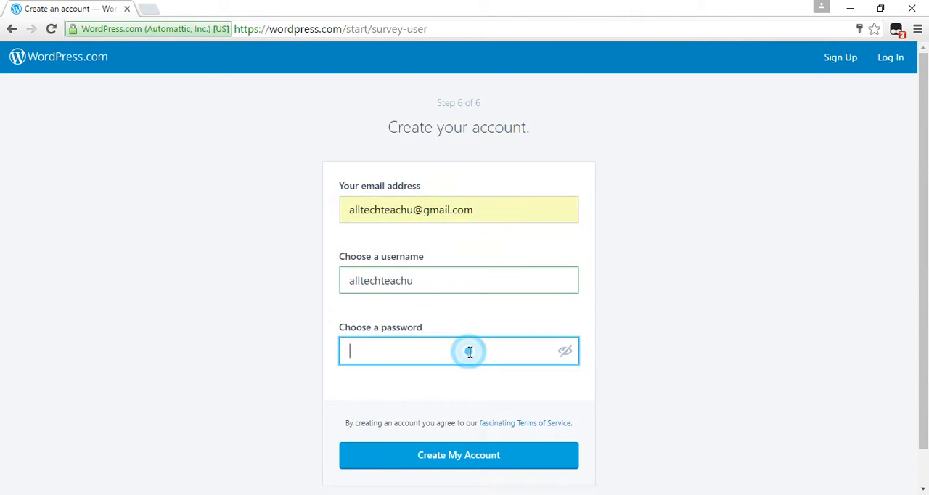
{"action": "scroll", "scroll_direction": "down", "scroll_amount": 3}
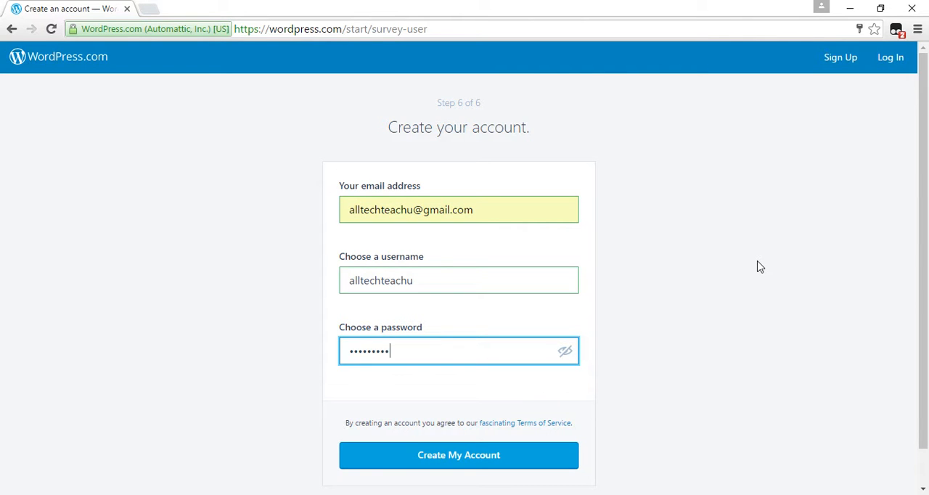
{"action": "type", "text": "•"}
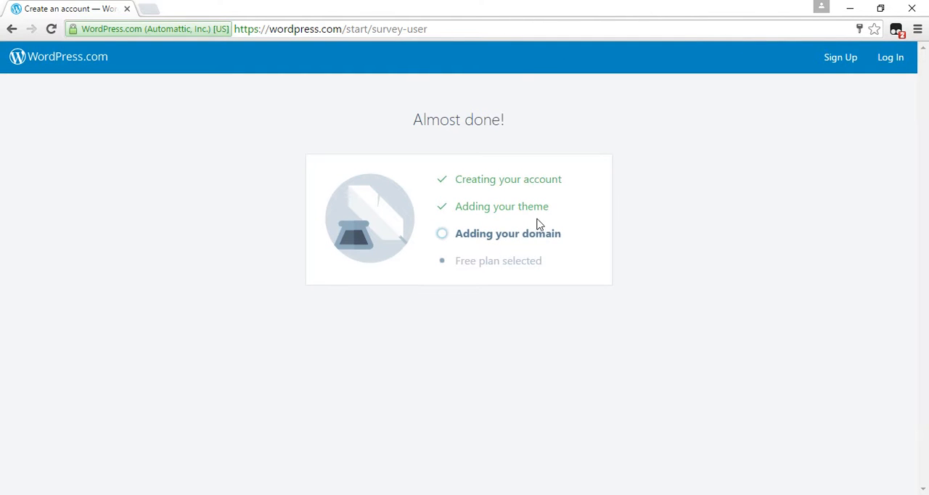
{"action": "mouse_move", "coordinate": [595, 273]}
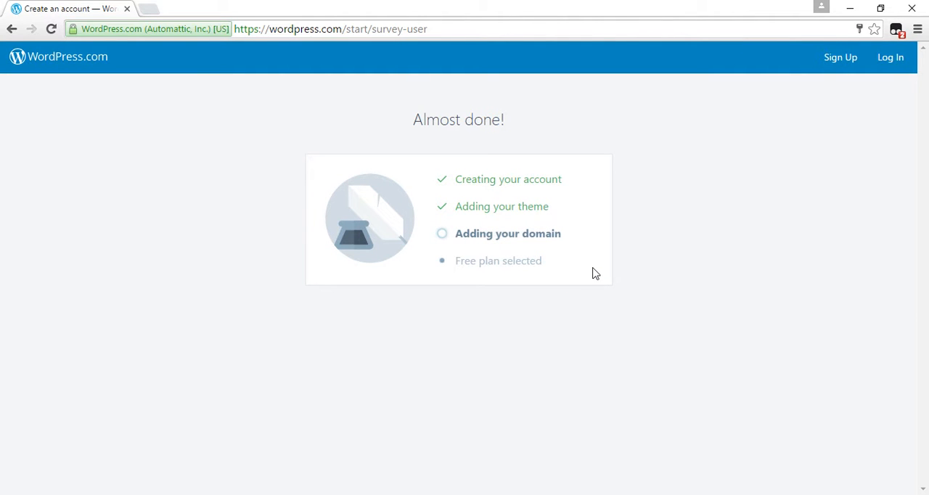
{"action": "mouse_move", "coordinate": [598, 250]}
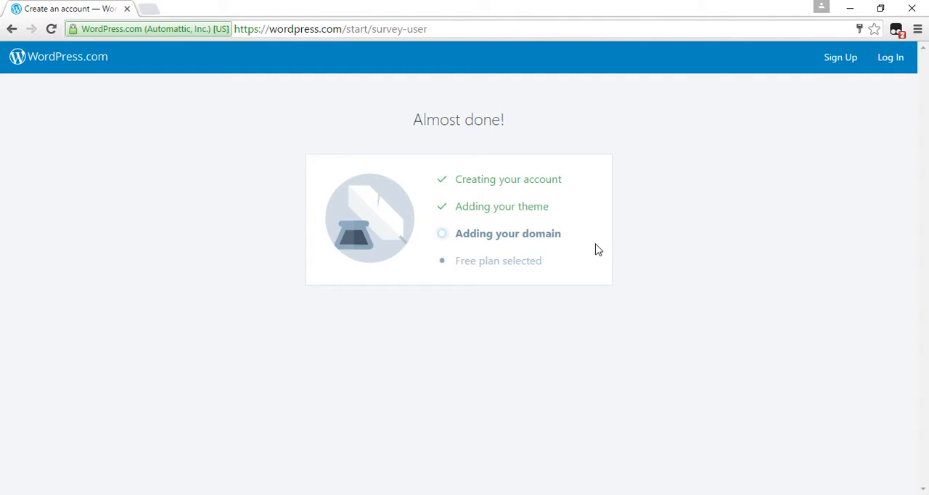
{"action": "mouse_move", "coordinate": [548, 327]}
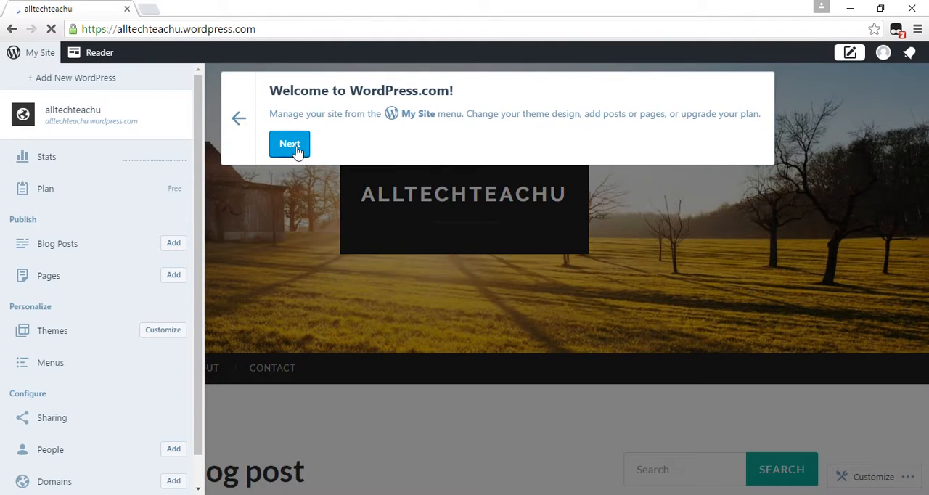
- Step through the welcome tips and dismiss the customize-your-site tip
{"action": "left_click", "coordinate": [289, 144]}
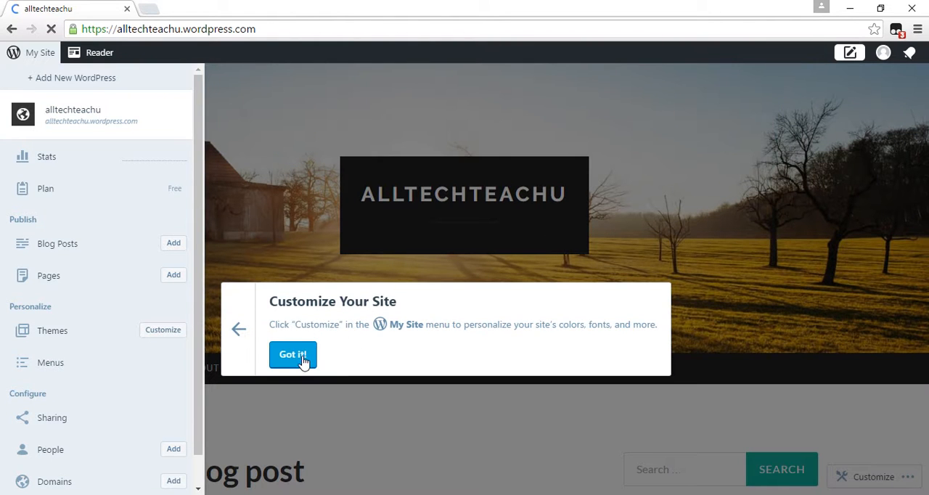
{"action": "left_click", "coordinate": [292, 354]}
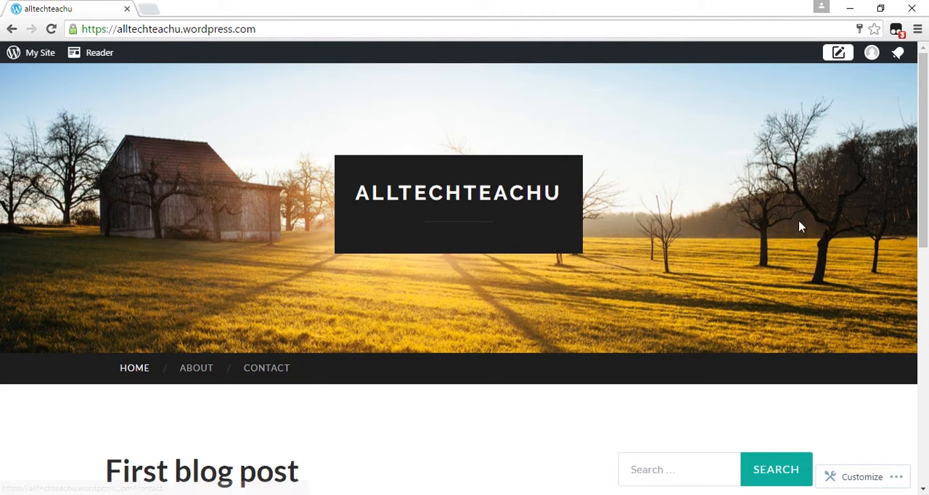
{"action": "scroll", "scroll_direction": "down", "scroll_amount": 3}
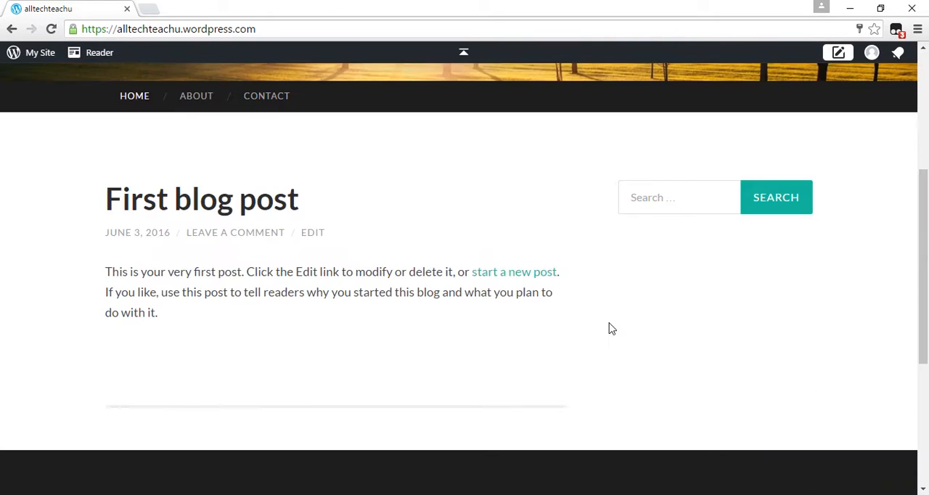
{"action": "scroll", "scroll_direction": "up", "scroll_amount": 3}
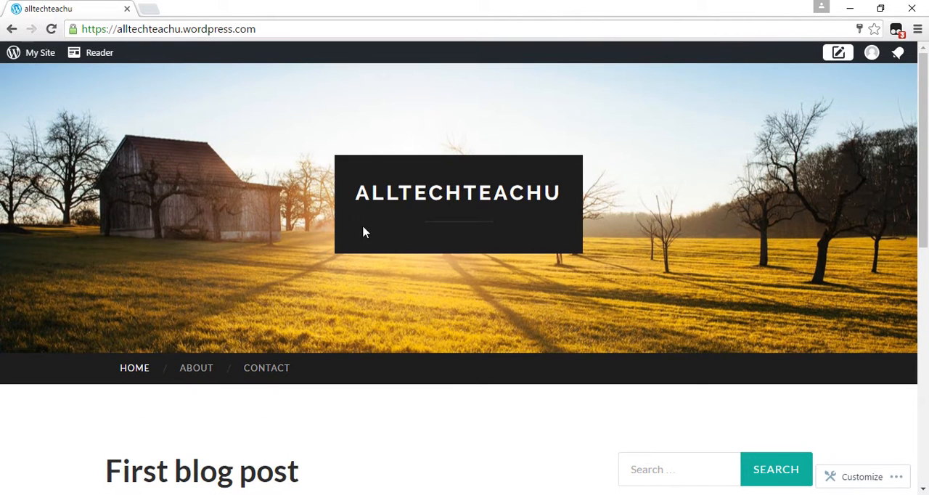
{"action": "scroll", "scroll_direction": "down", "scroll_amount": 3}
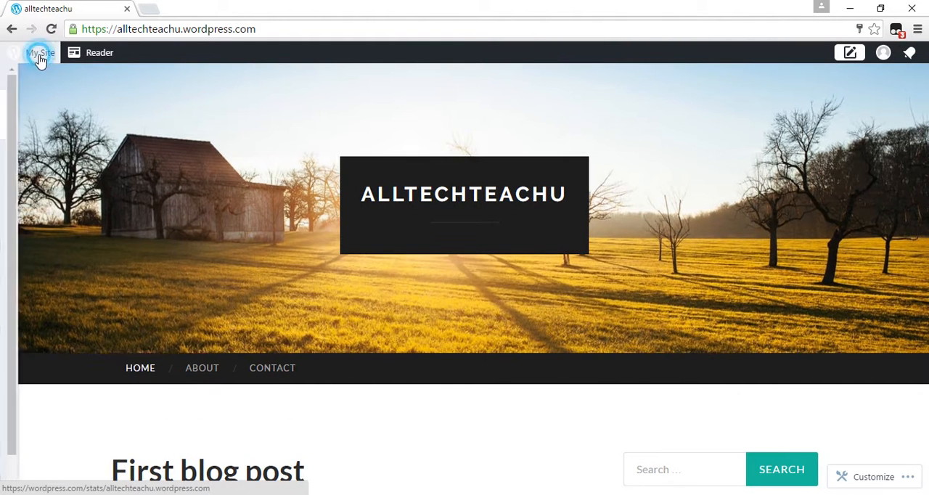
{"action": "left_click", "coordinate": [39, 53]}
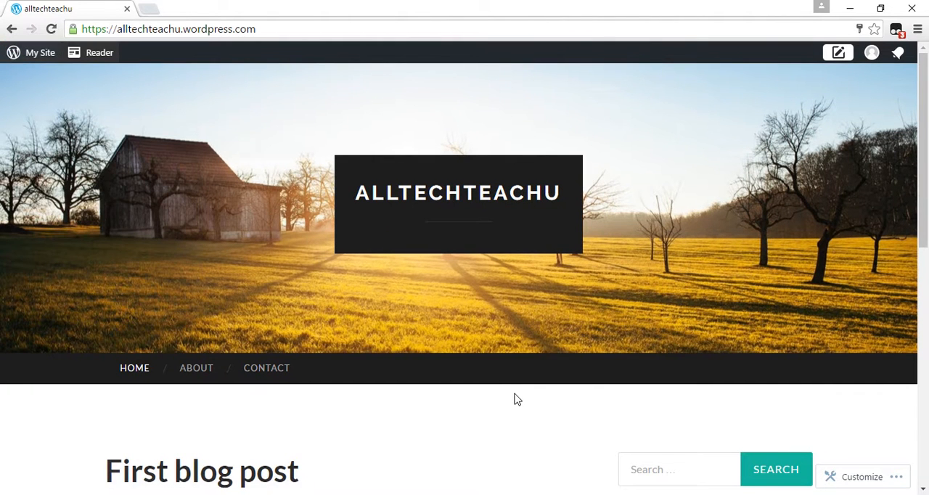
{"action": "mouse_move", "coordinate": [516, 396]}
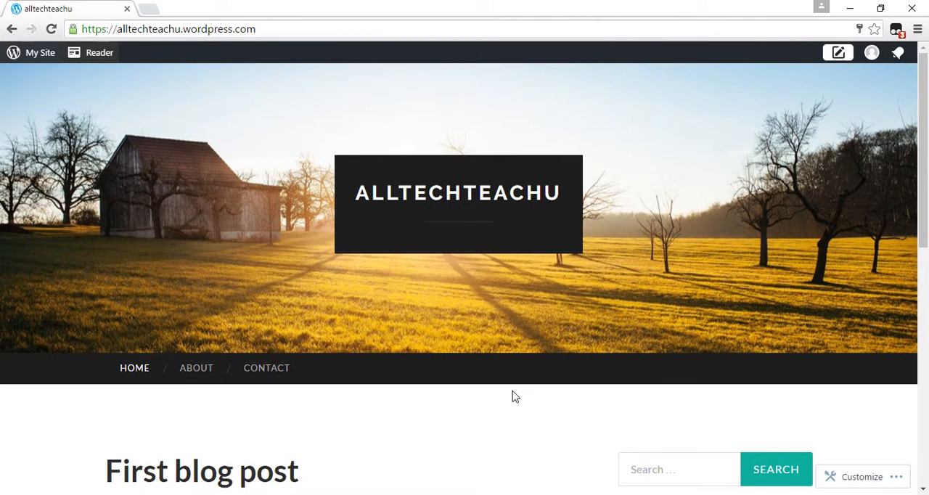
{"action": "scroll", "scroll_direction": "down", "scroll_amount": 3}
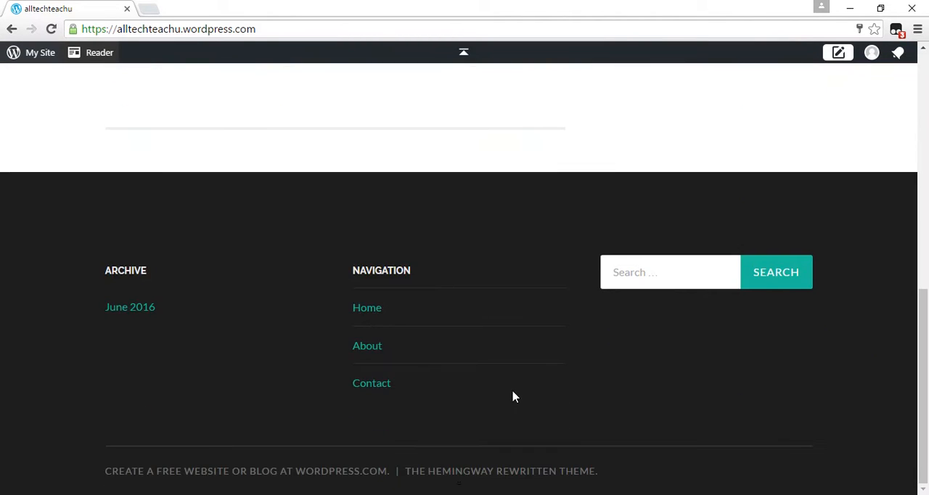
{"action": "scroll", "scroll_direction": "up", "scroll_amount": 3}
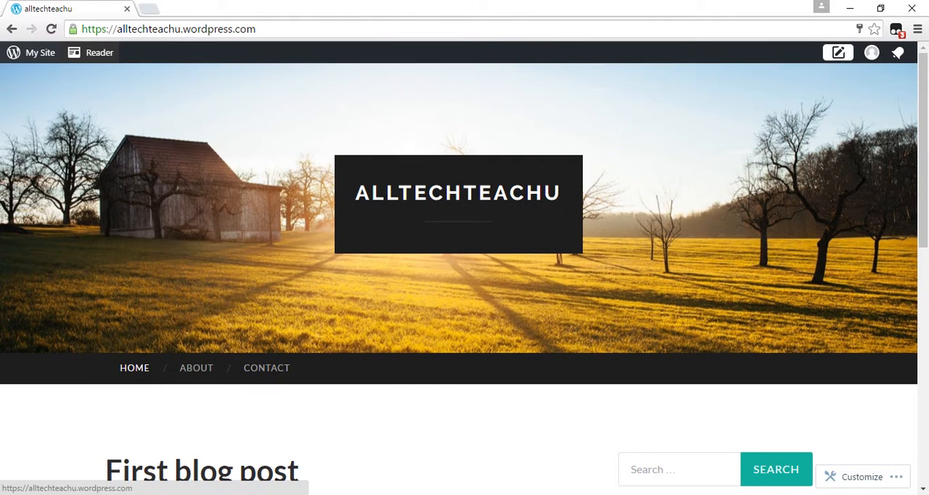
{"action": "scroll", "scroll_direction": "down", "scroll_amount": 3}
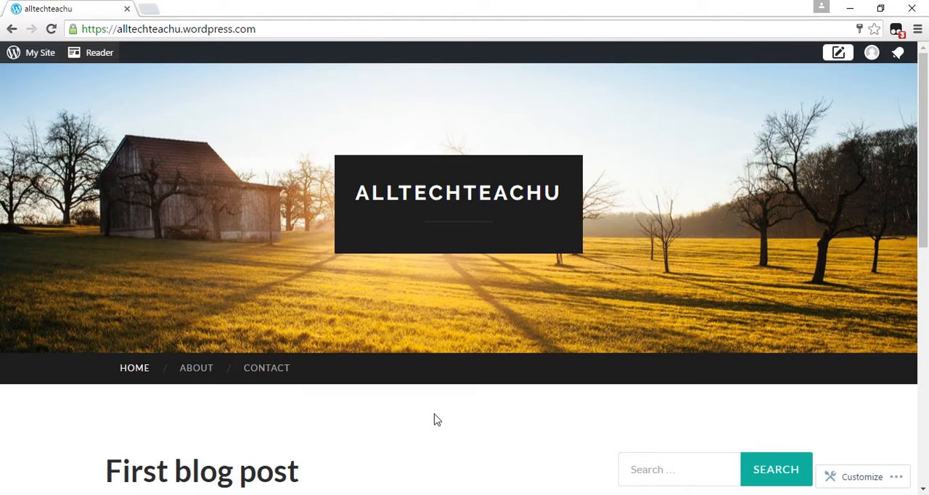
{"action": "scroll", "scroll_direction": "down", "scroll_amount": 3}
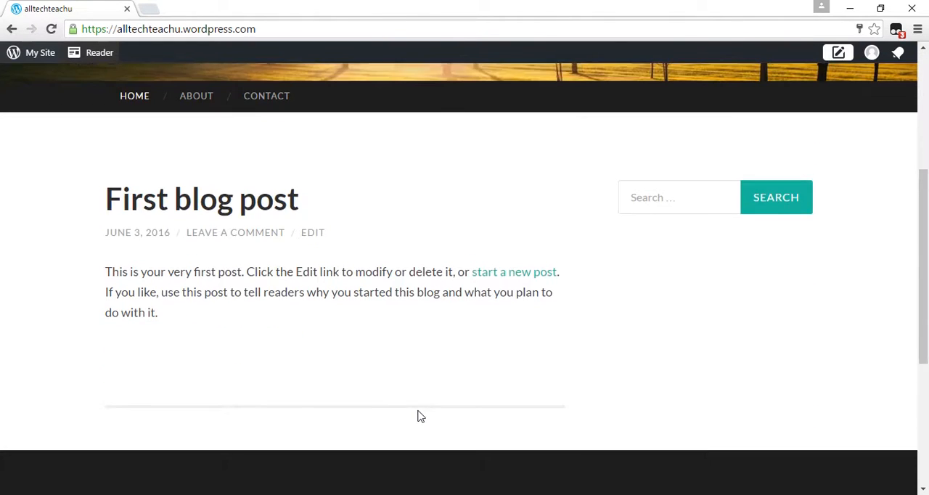
{"action": "scroll", "scroll_direction": "down", "scroll_amount": 3}
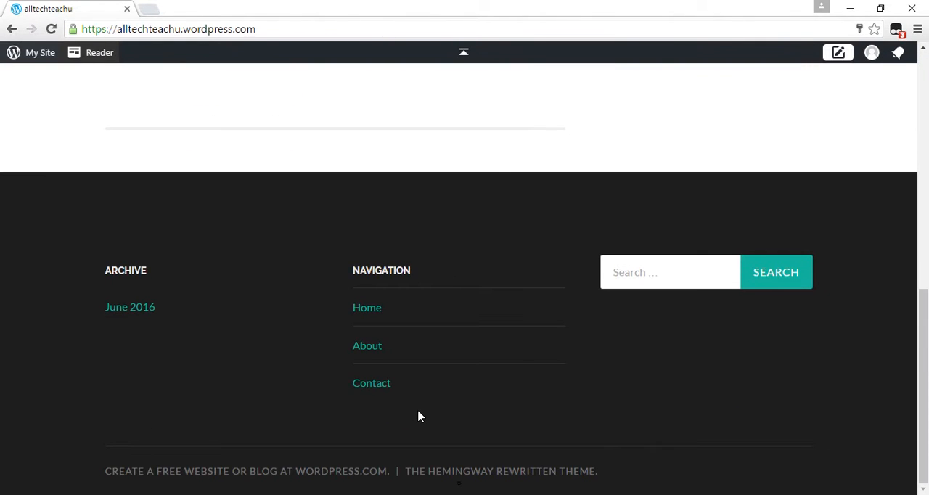
{"action": "scroll", "scroll_direction": "up", "scroll_amount": 3}
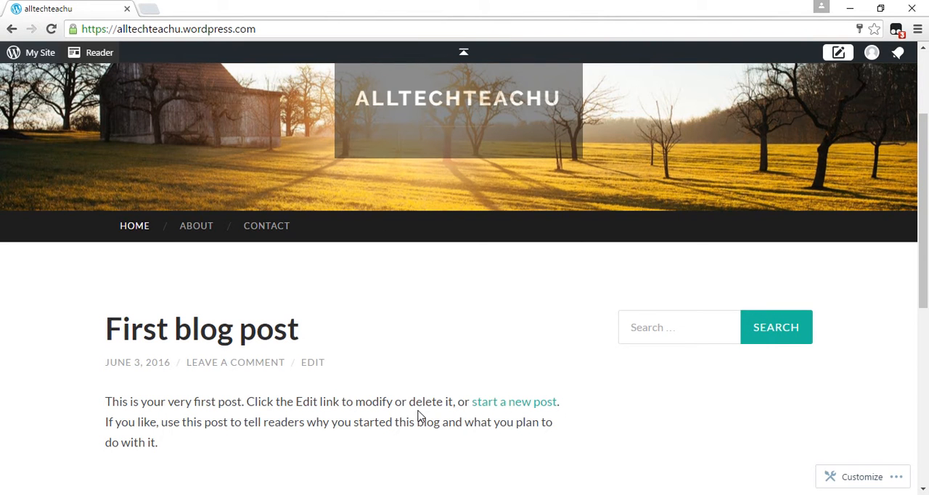
{"action": "mouse_move", "coordinate": [442, 381]}
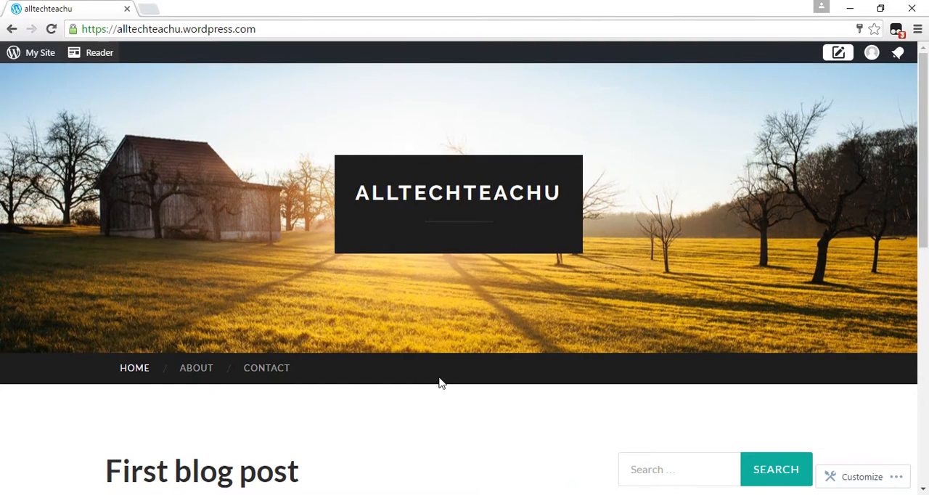
{"action": "scroll", "scroll_direction": "down", "scroll_amount": 3}
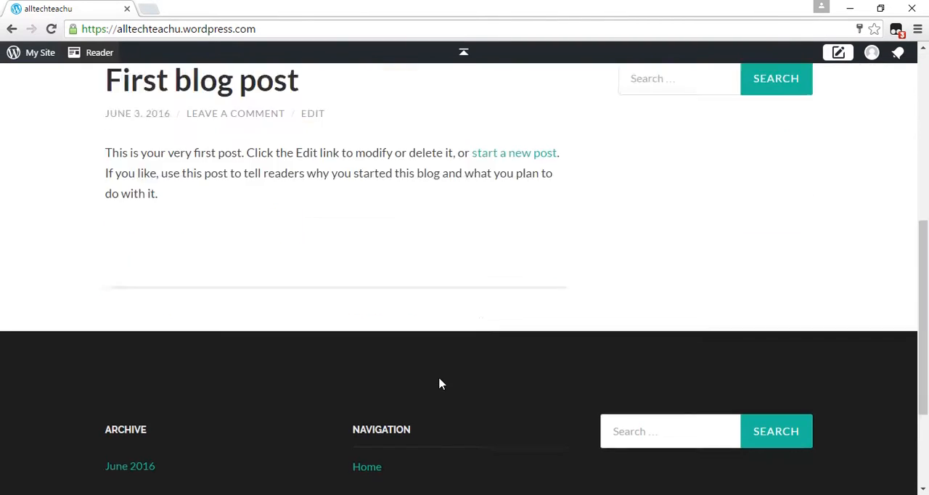
{"action": "scroll", "scroll_direction": "up", "scroll_amount": 3}
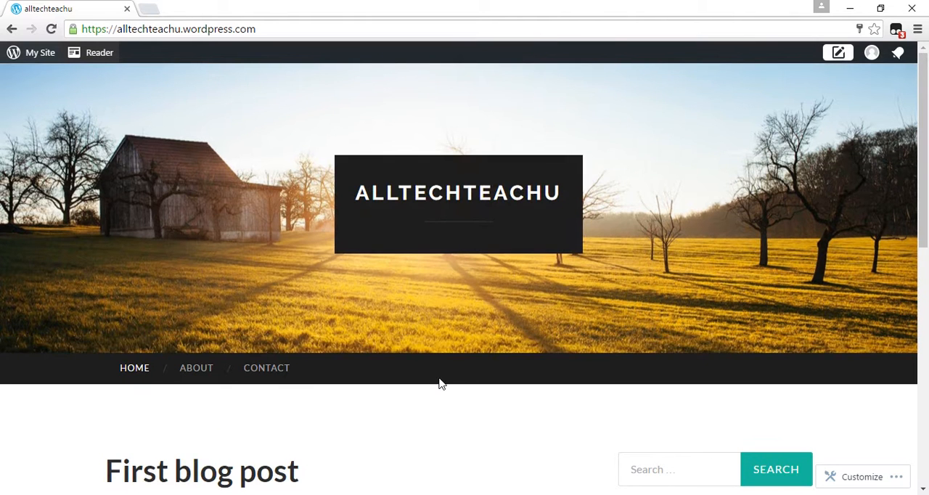
{"action": "mouse_move", "coordinate": [448, 422]}
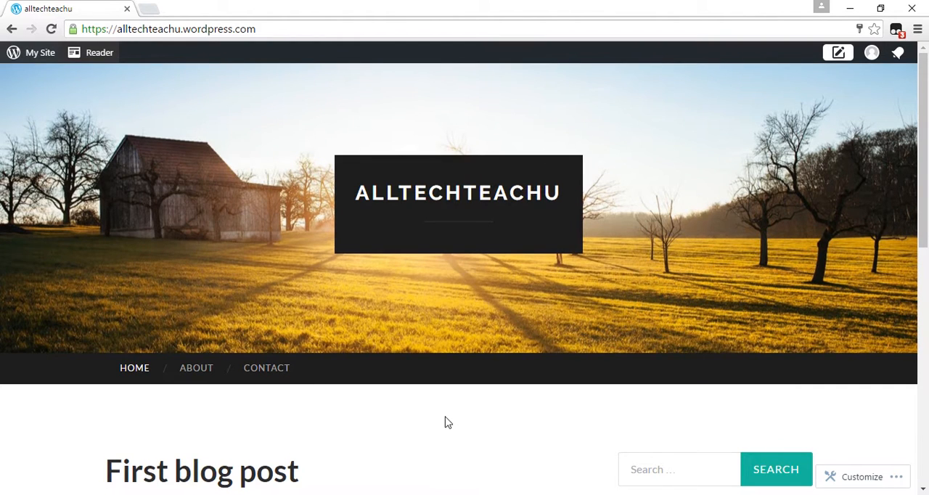
{"action": "scroll", "scroll_direction": "down", "scroll_amount": 3}
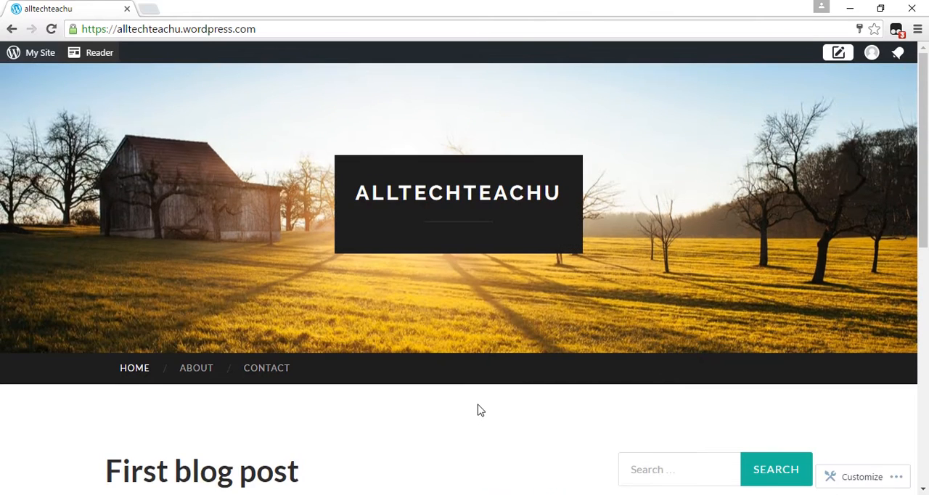
{"action": "scroll", "scroll_direction": "down", "scroll_amount": 3}
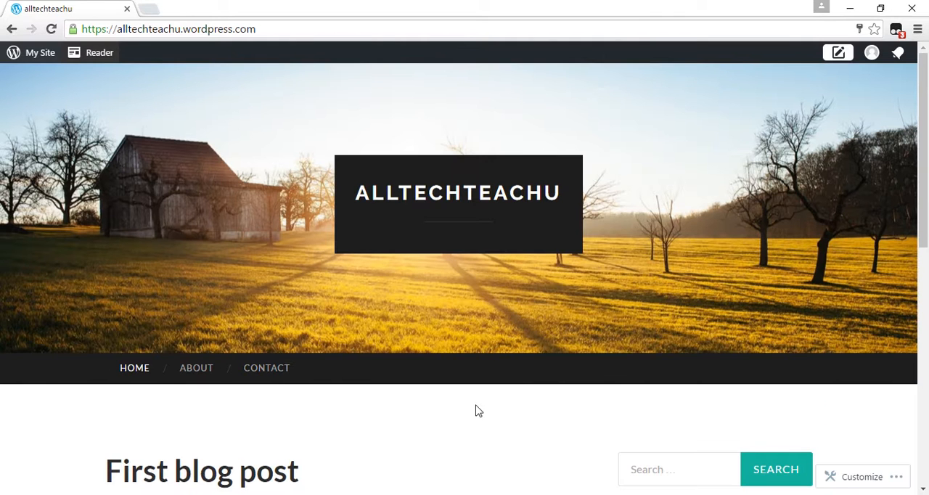
{"action": "mouse_move", "coordinate": [470, 416]}
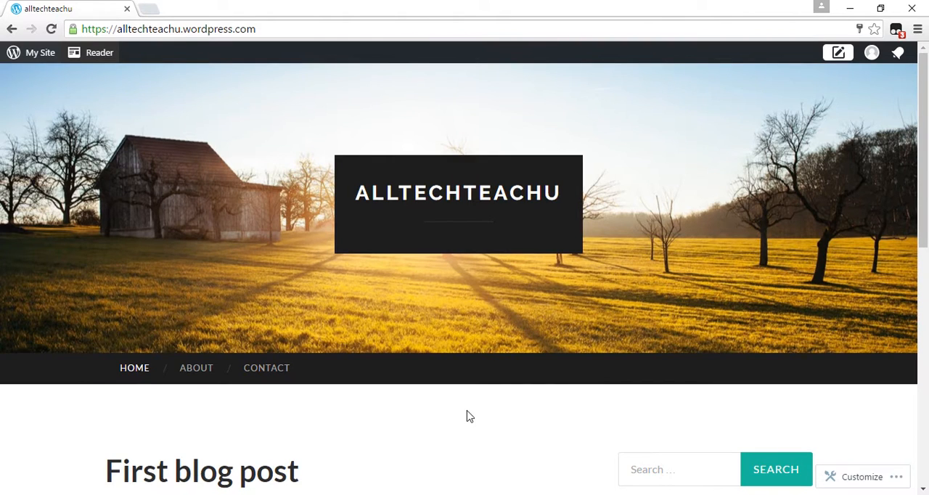
{"action": "scroll", "scroll_direction": "down", "scroll_amount": 3}
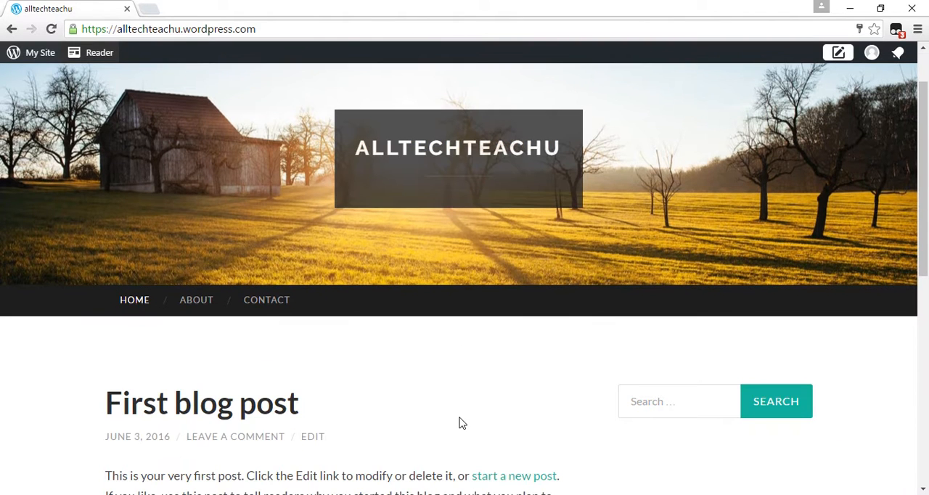